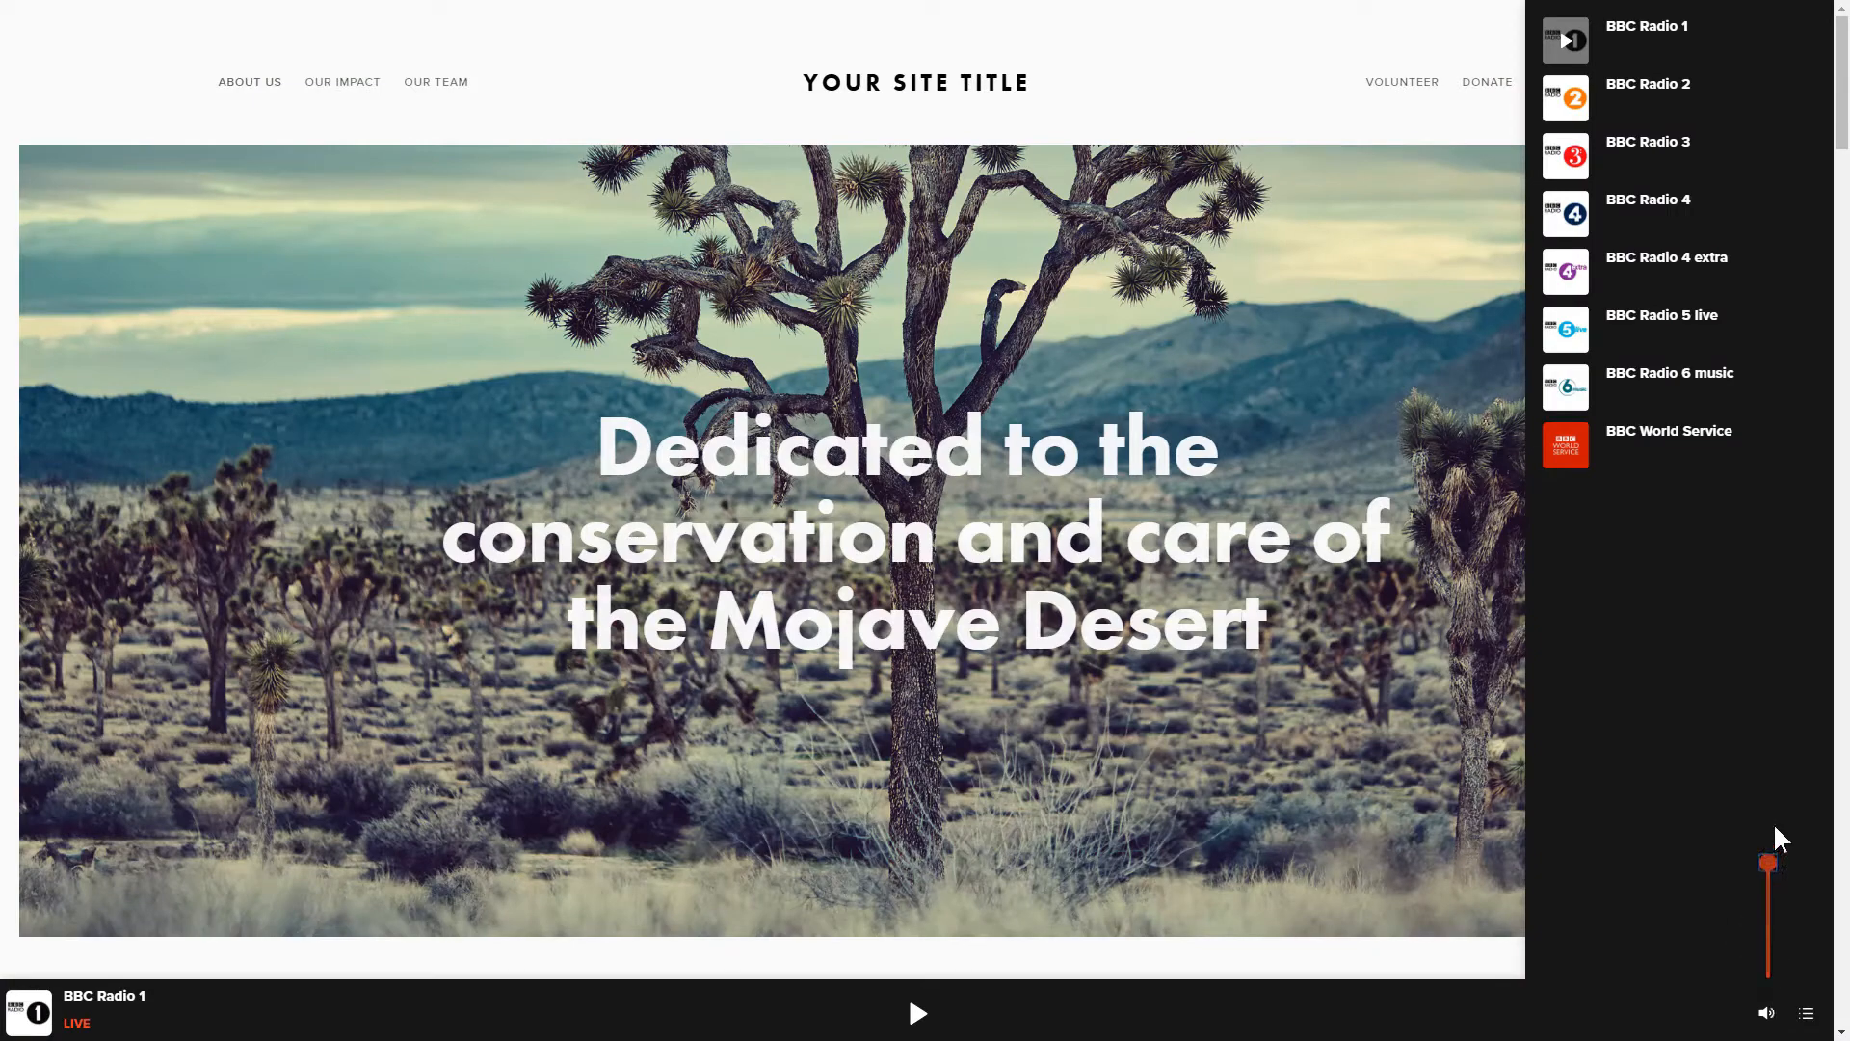
# - Show the full Elfsight widget catalogue with its Audio category and Radio Player widget
pyautogui.click(918, 1012)
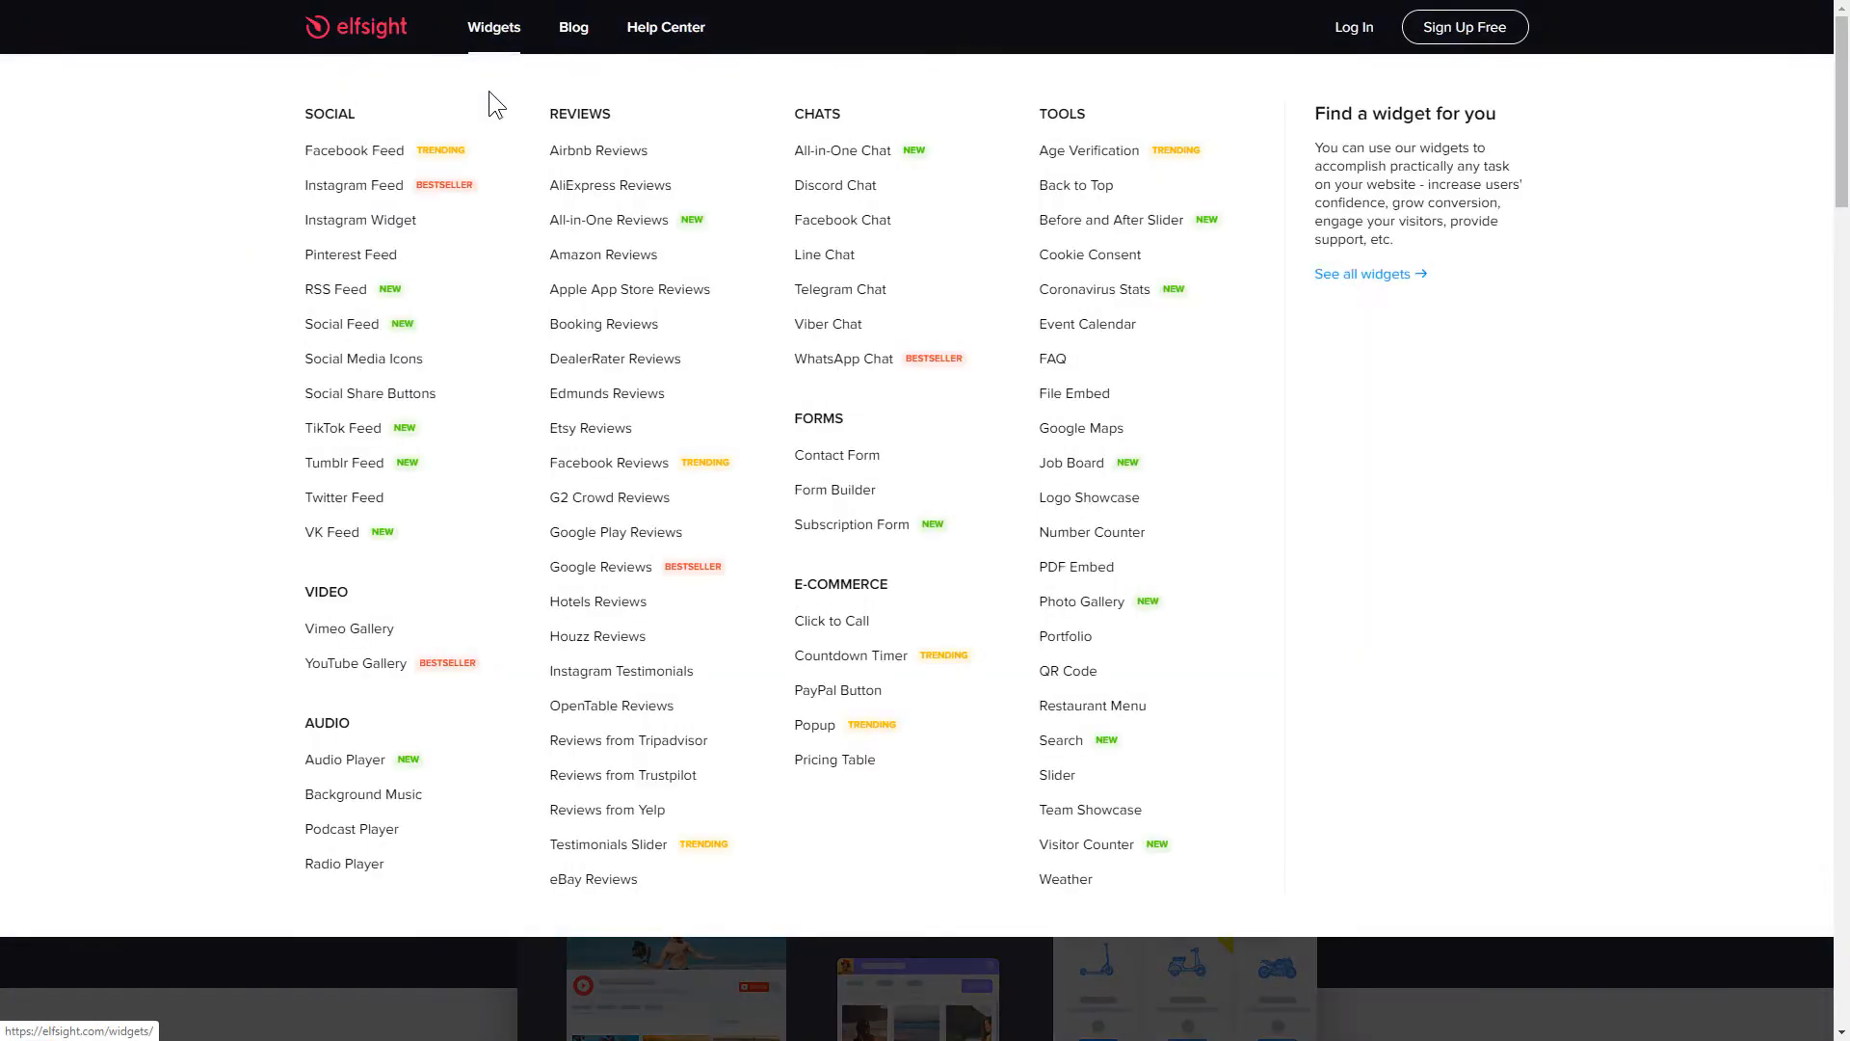
# - Start a new Radio Player widget, preview Background Radio, then choose the News Radio template
pyautogui.click(345, 863)
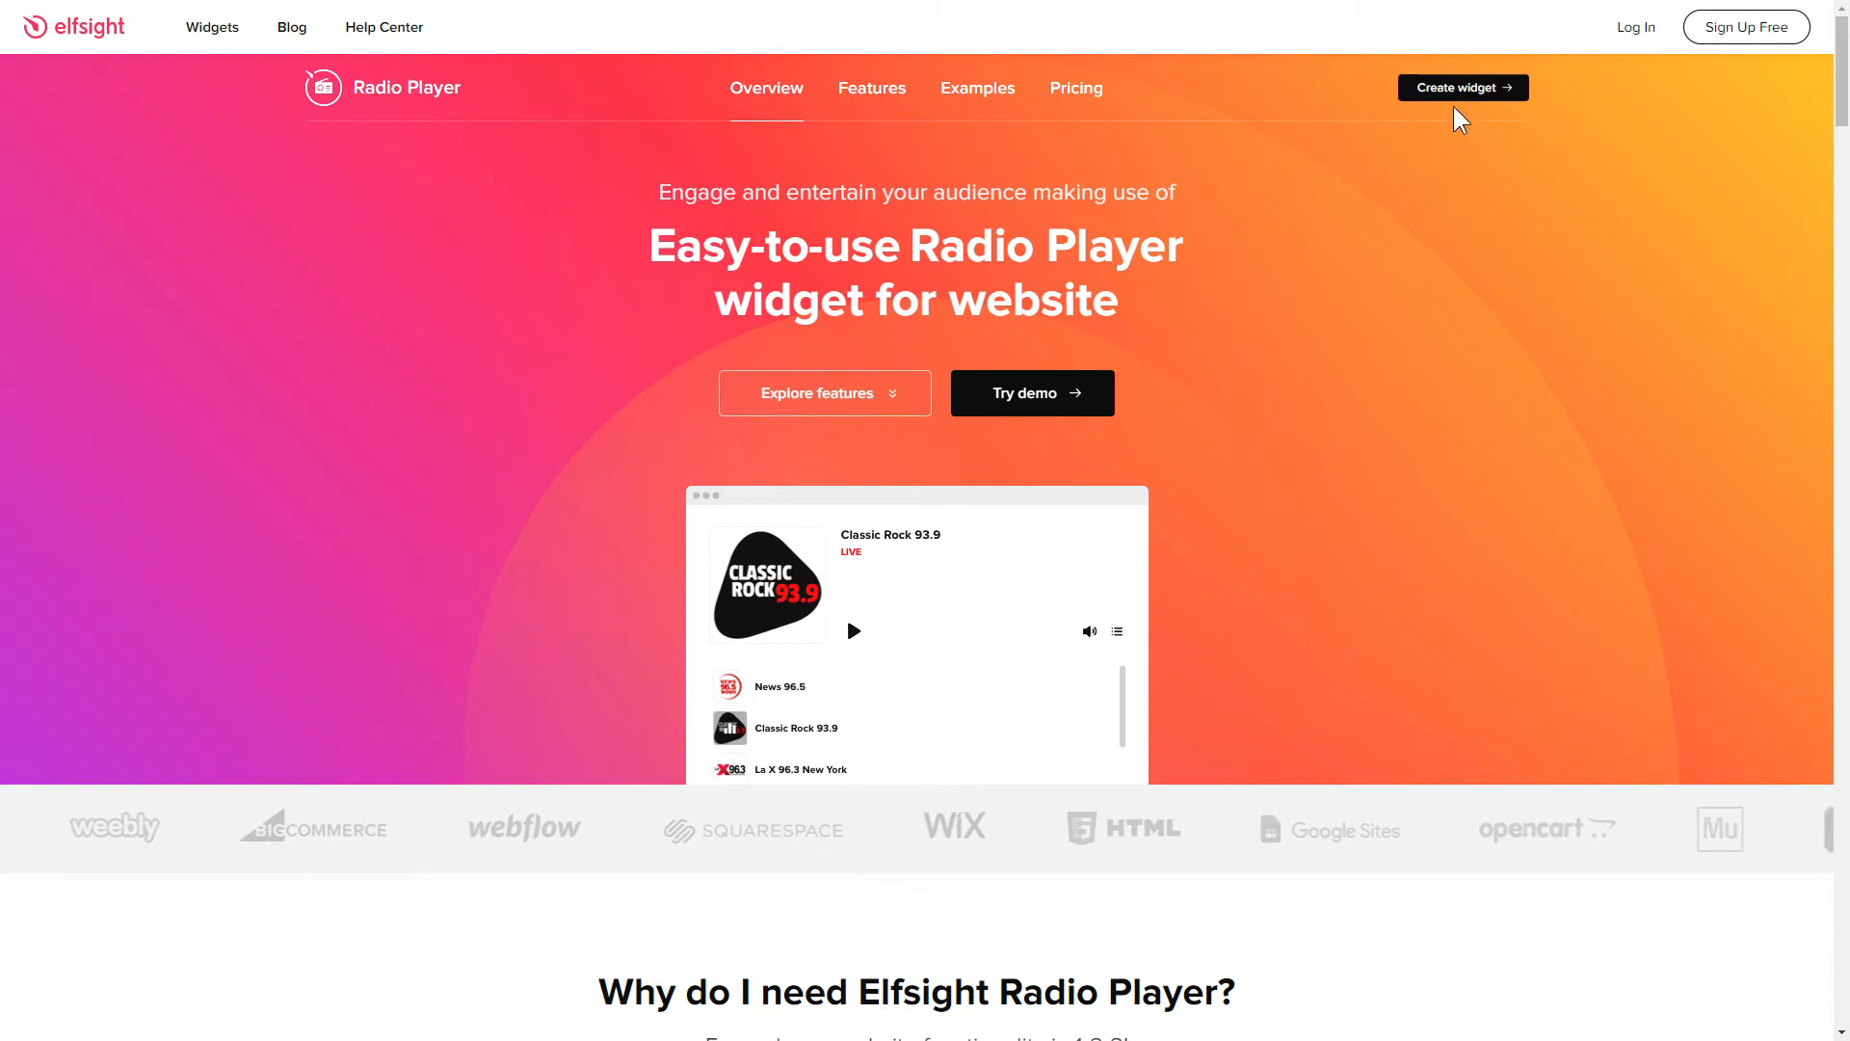
pyautogui.click(1461, 87)
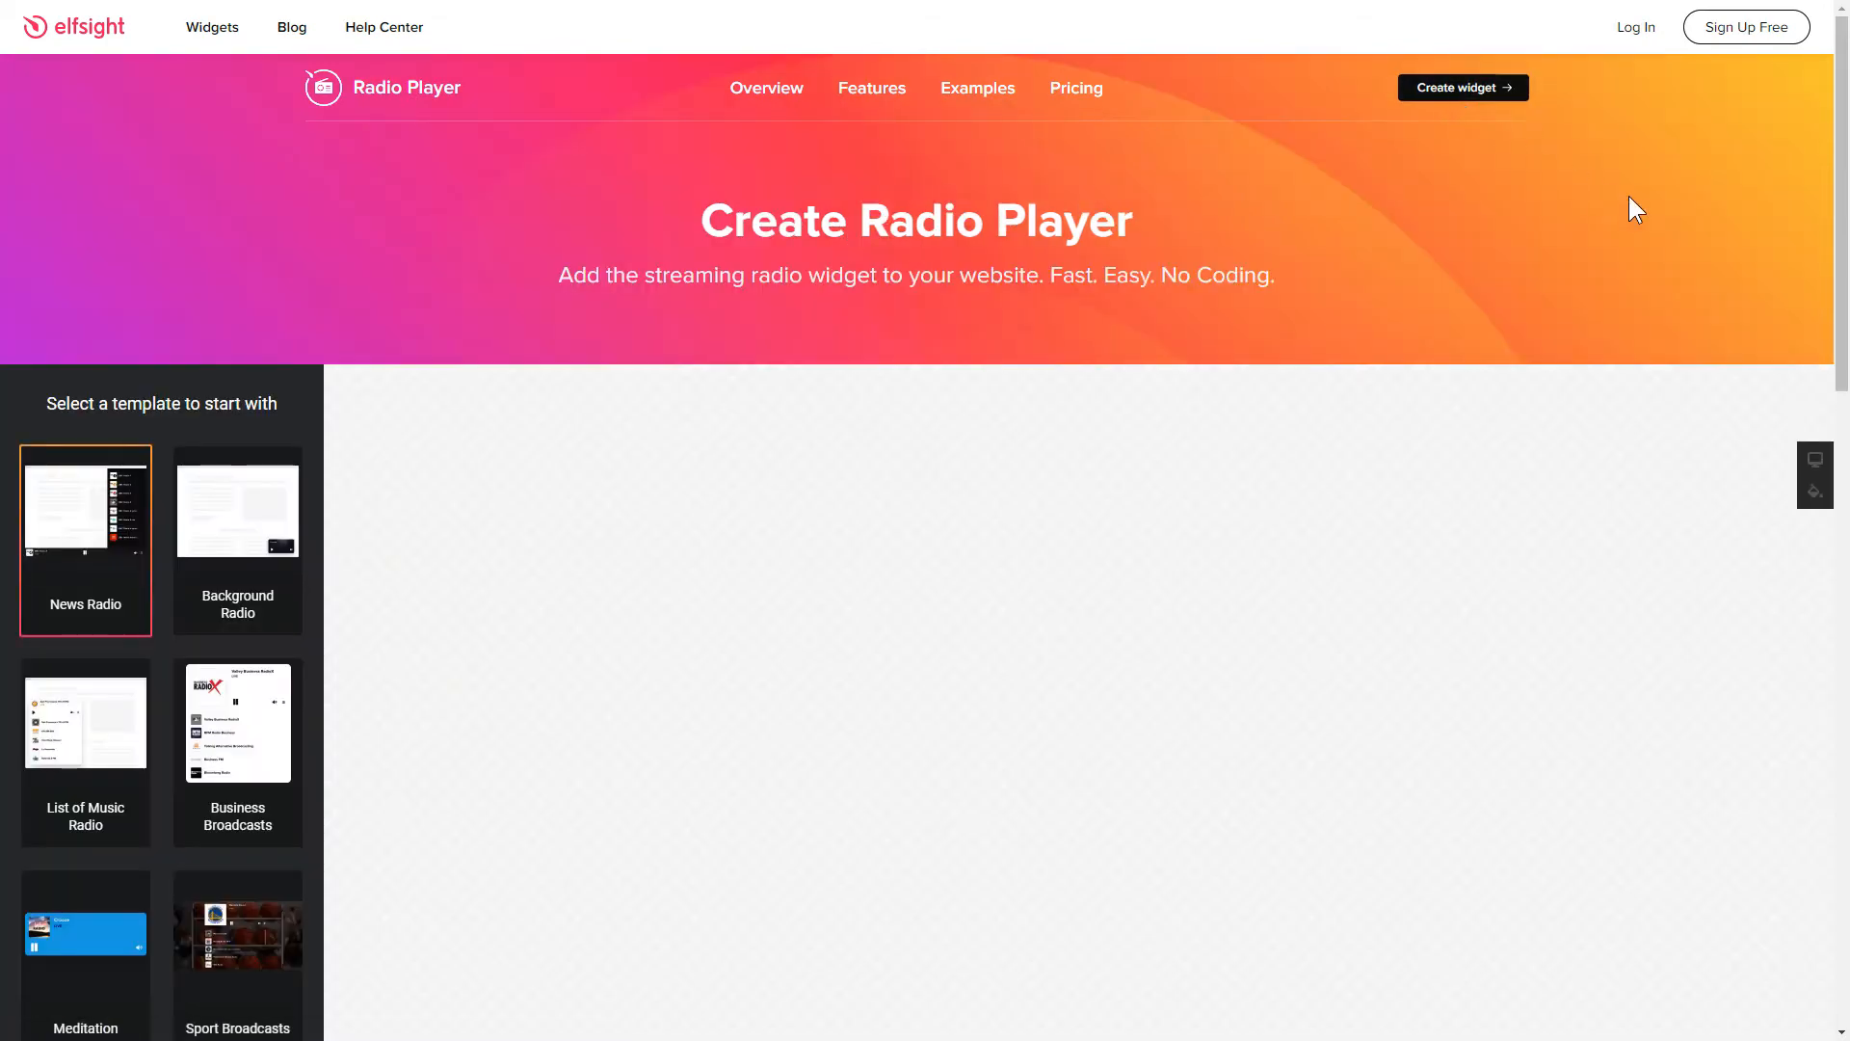
pyautogui.scroll(-3)
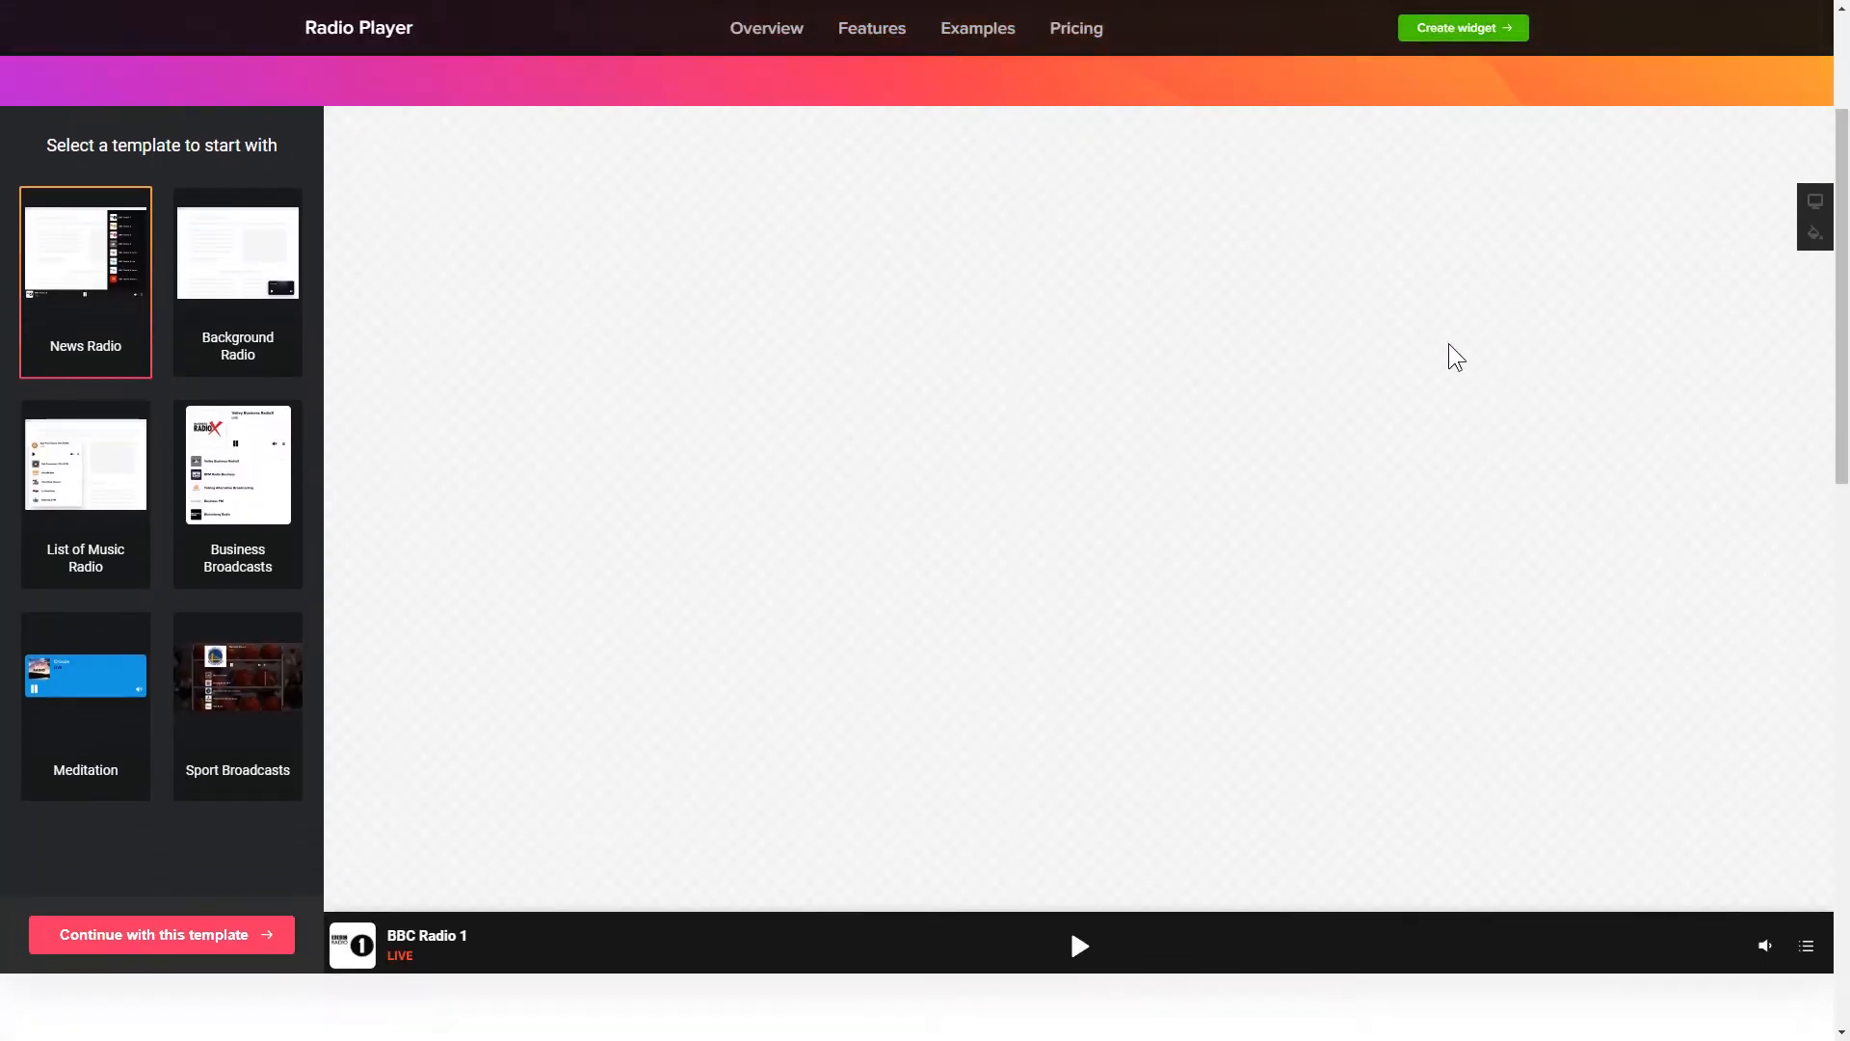
pyautogui.click(237, 249)
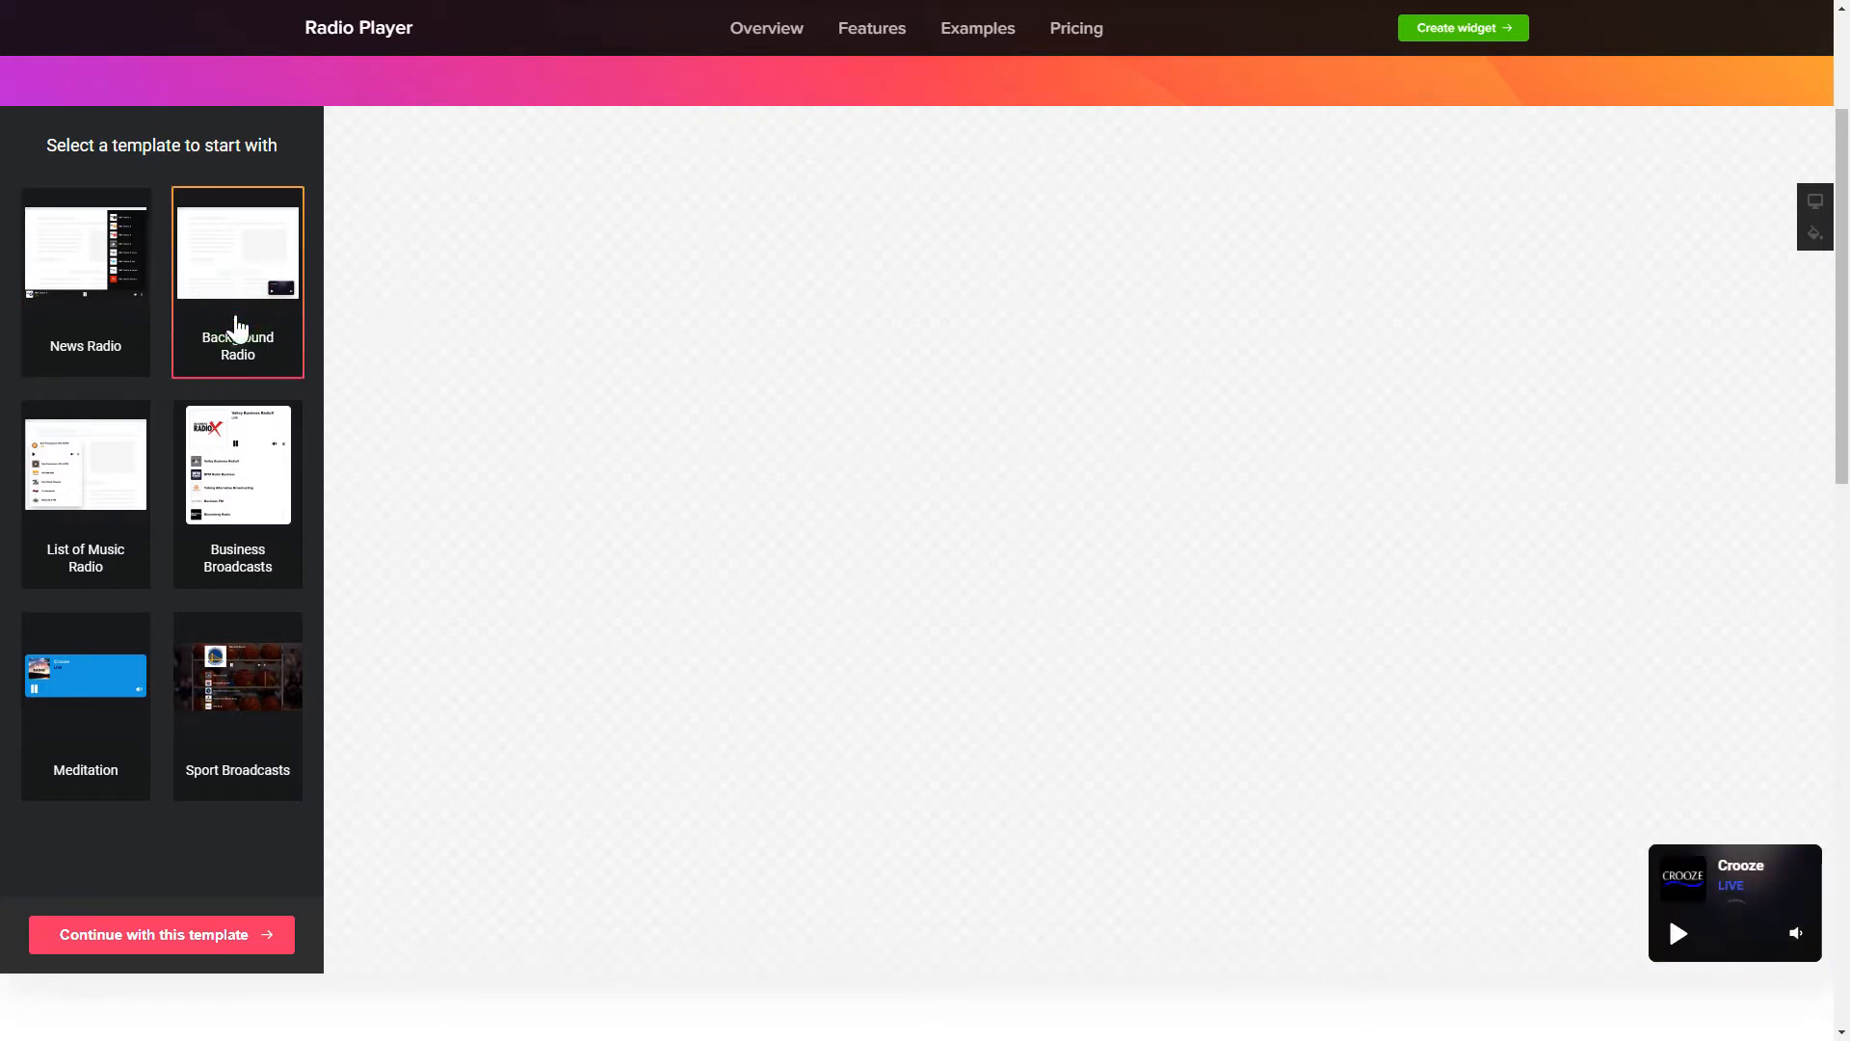
pyautogui.click(85, 461)
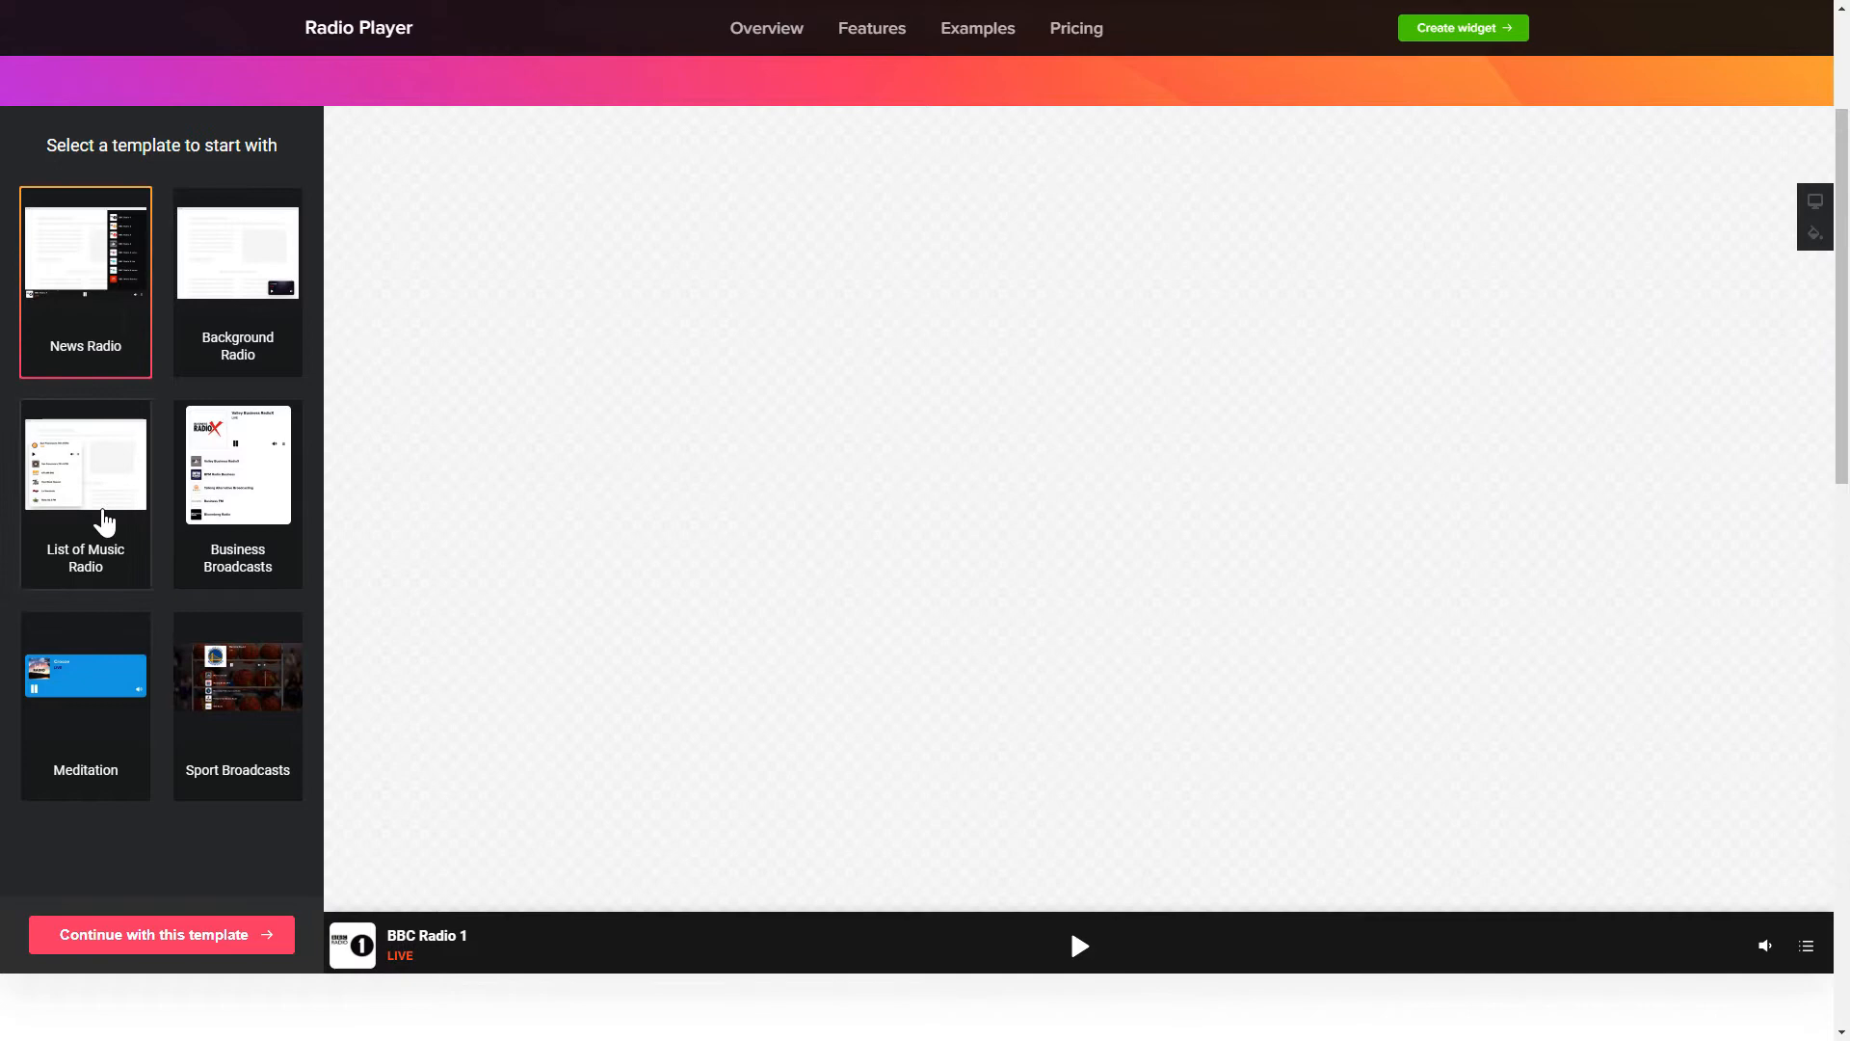
# - Continue with the News Radio template and inspect the BBC Radio 1 station's settings
pyautogui.click(160, 933)
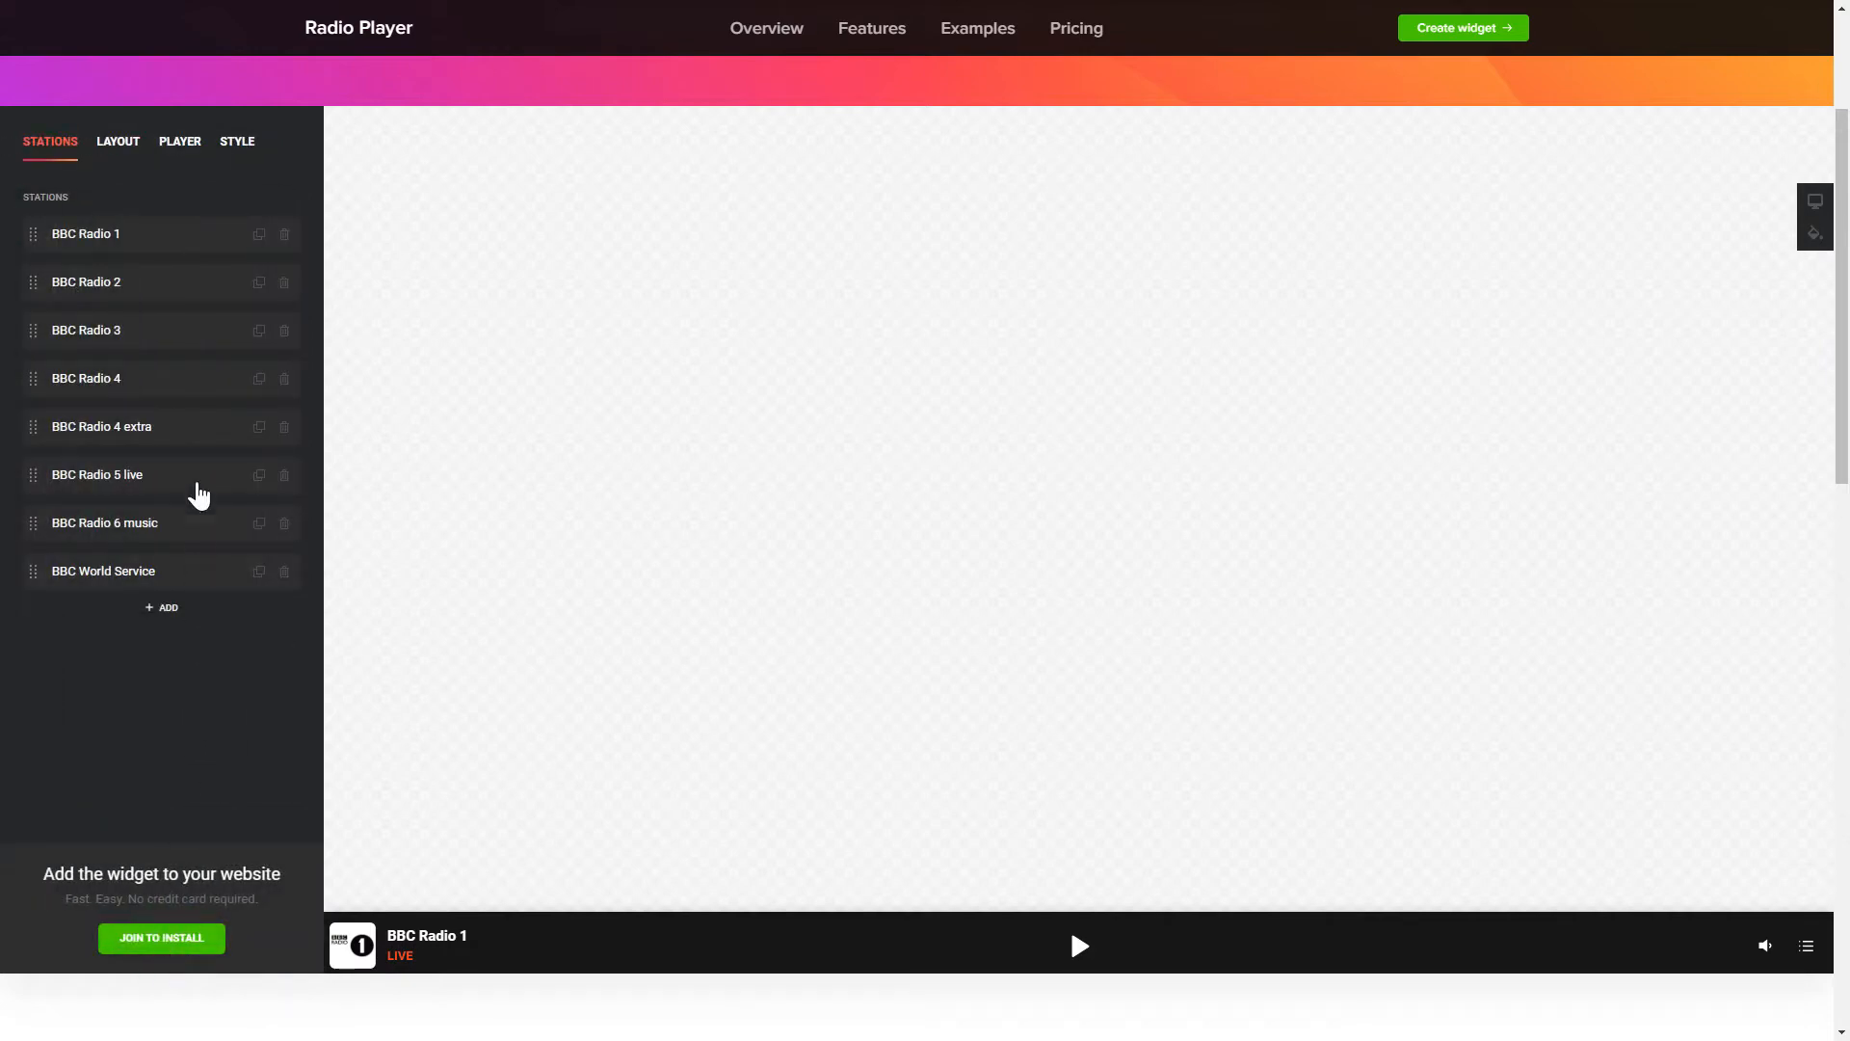
pyautogui.click(85, 233)
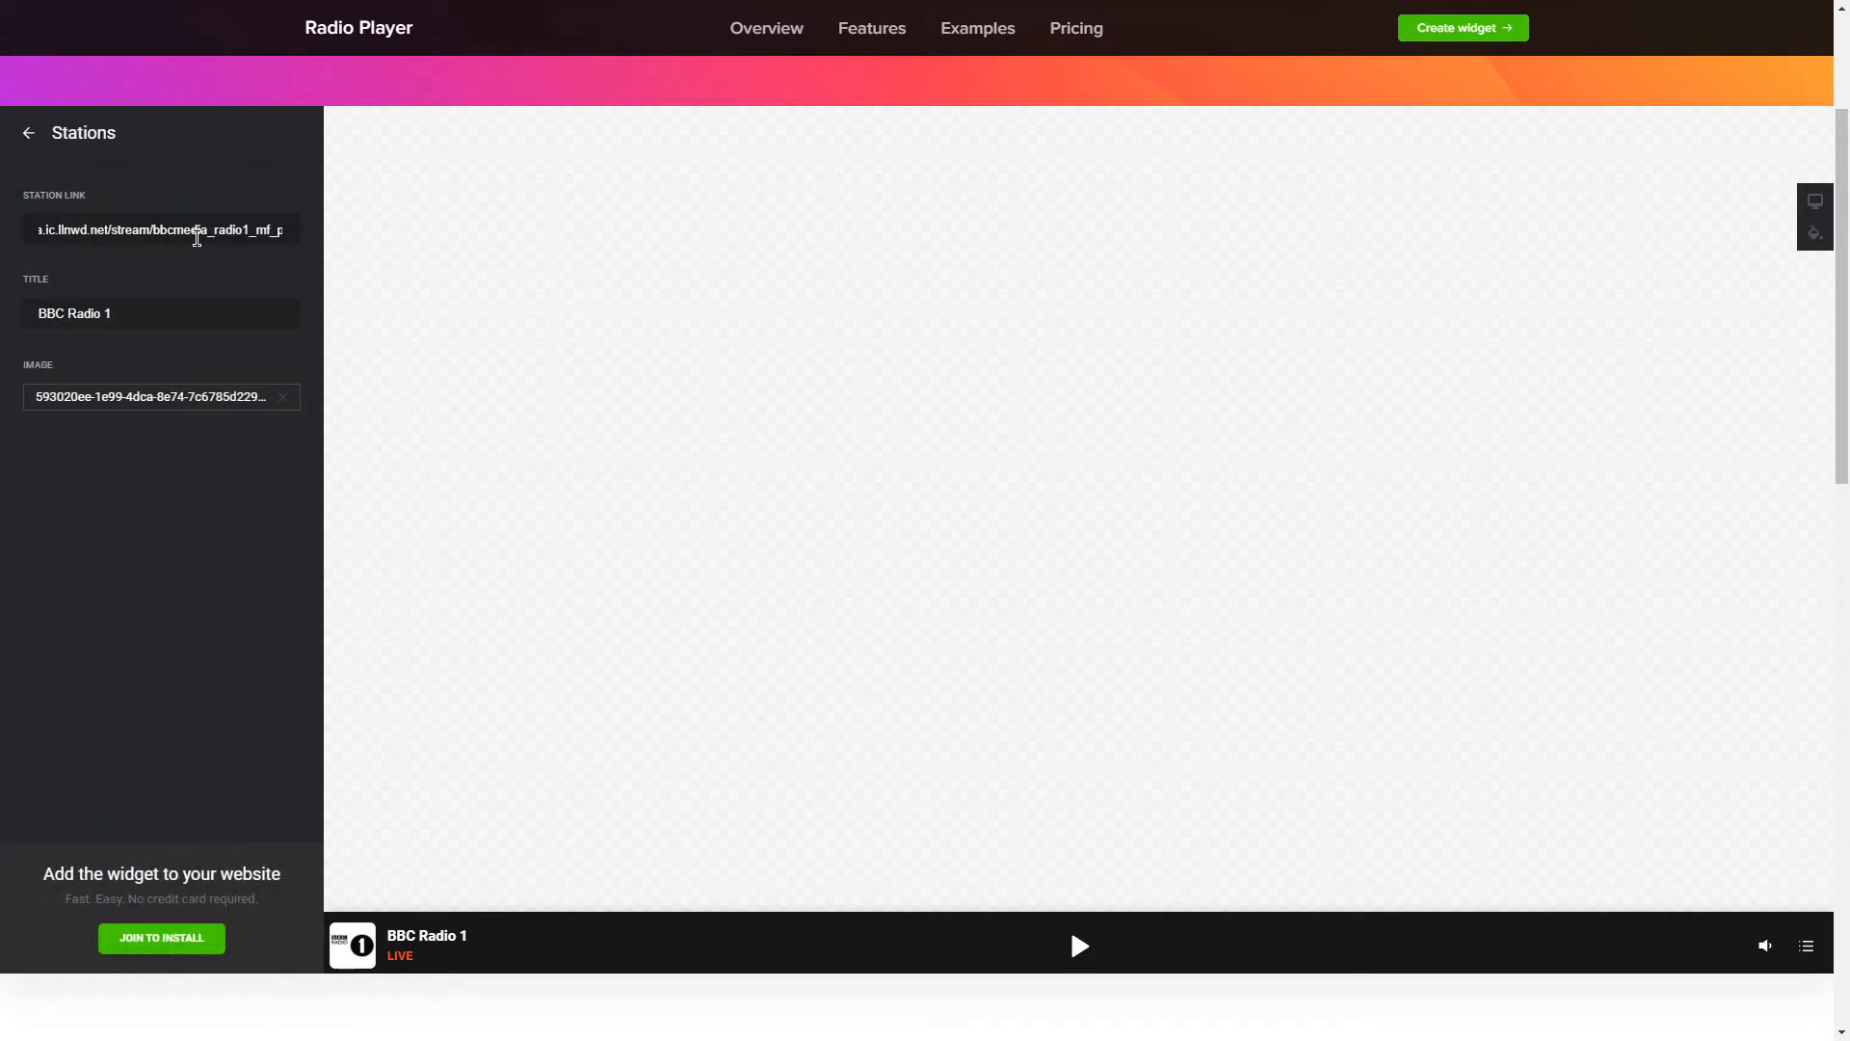
pyautogui.click(29, 133)
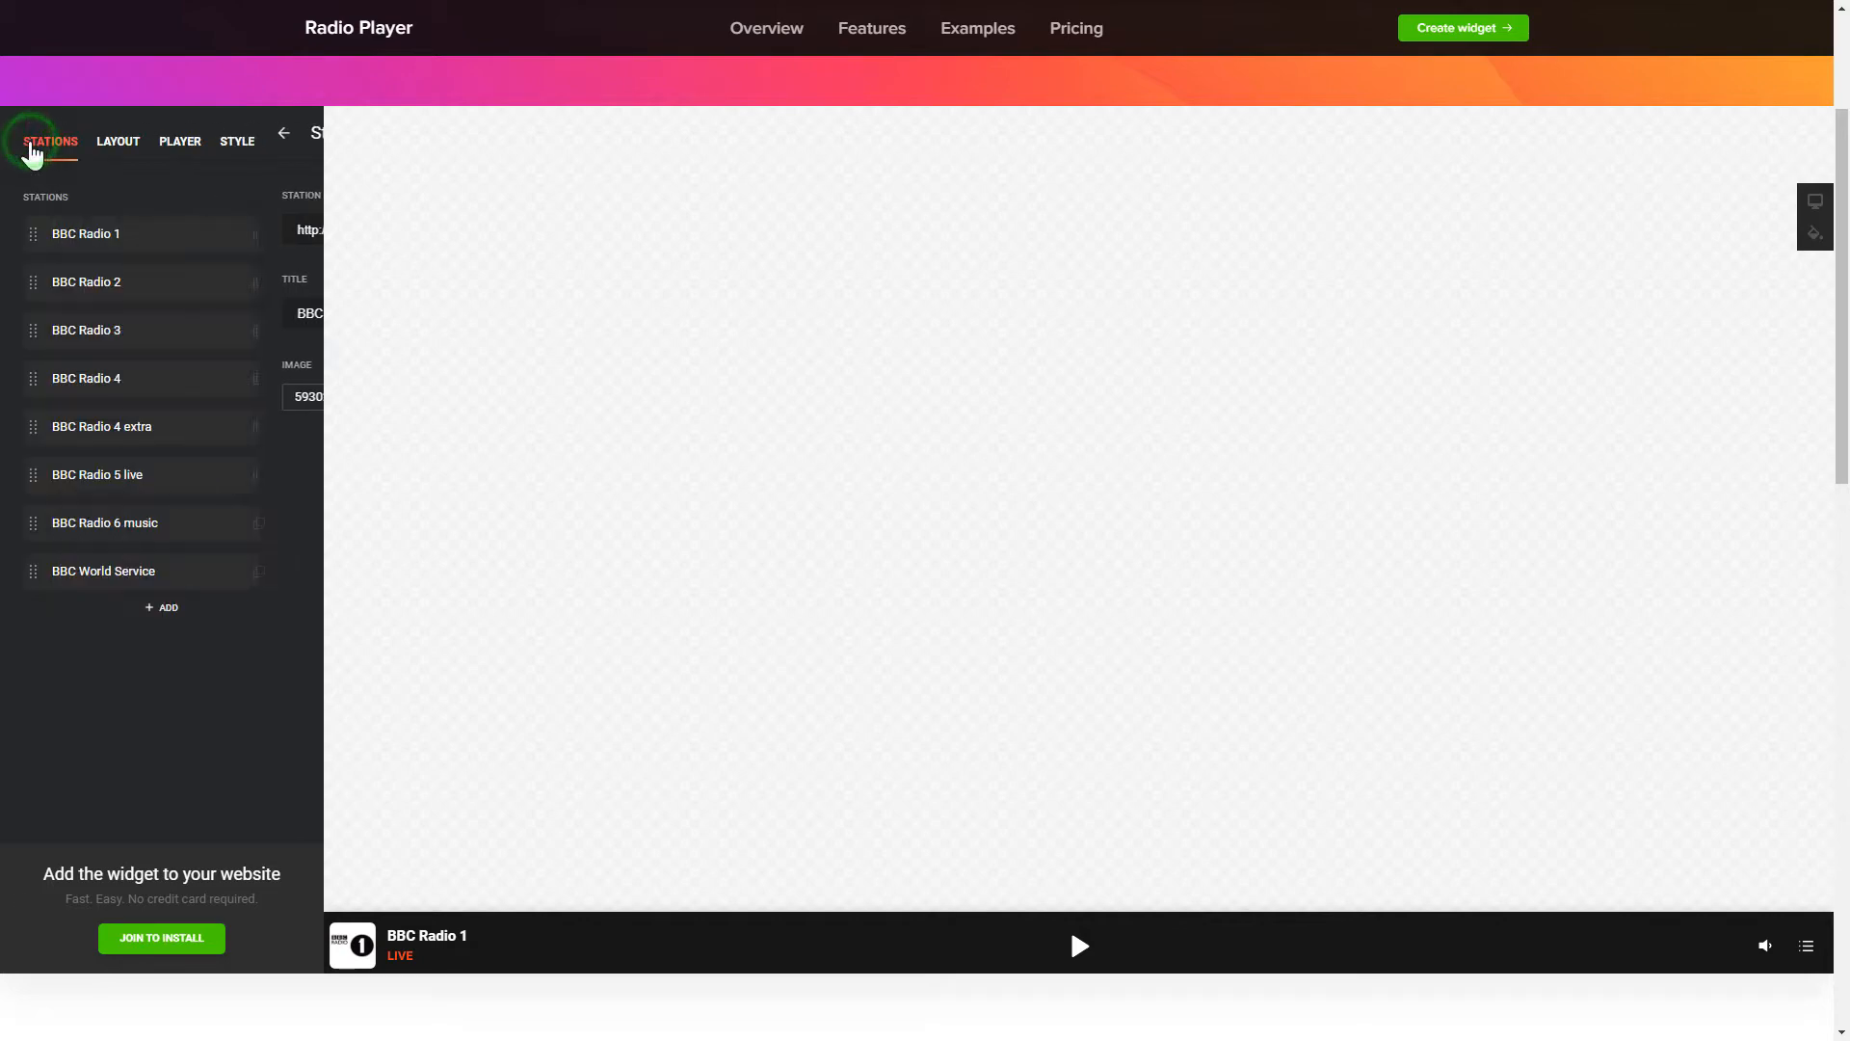
# - Review the Floating layout, player display and colour scheme settings, ending on the BBC stations list
pyautogui.click(118, 141)
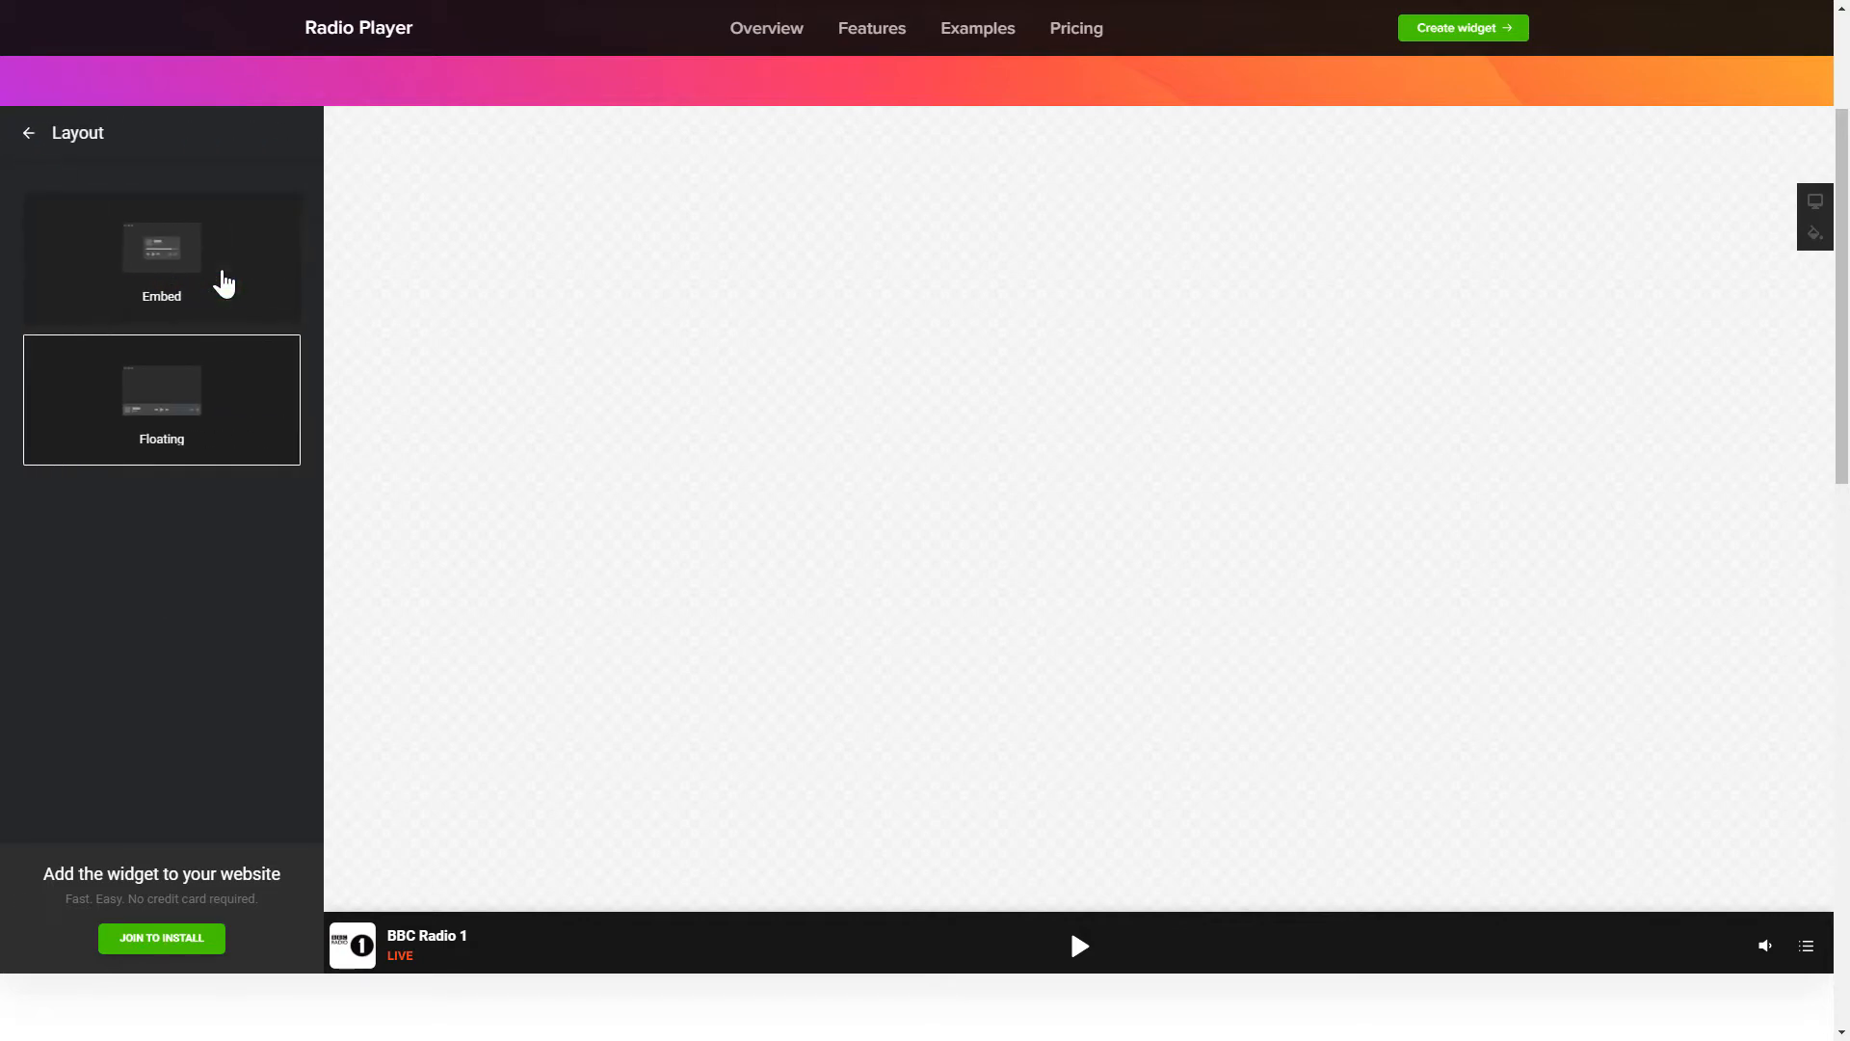
pyautogui.click(160, 399)
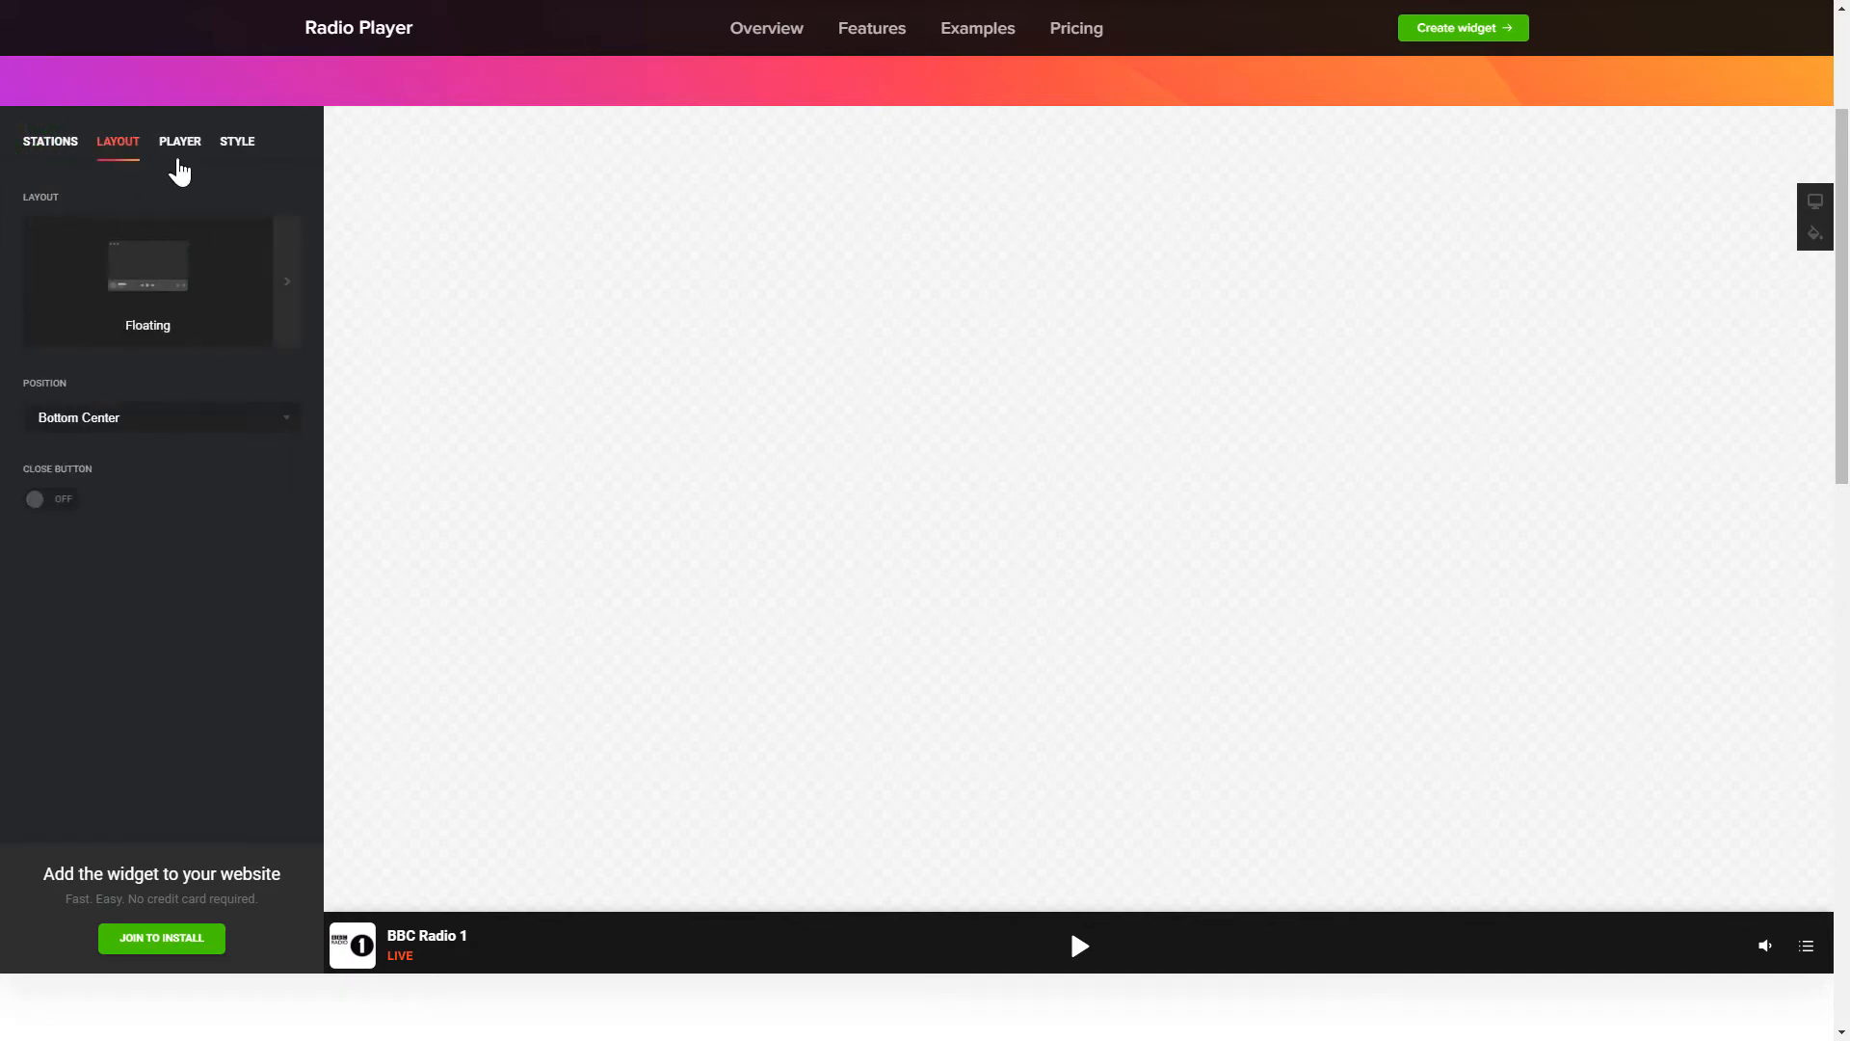
pyautogui.click(179, 141)
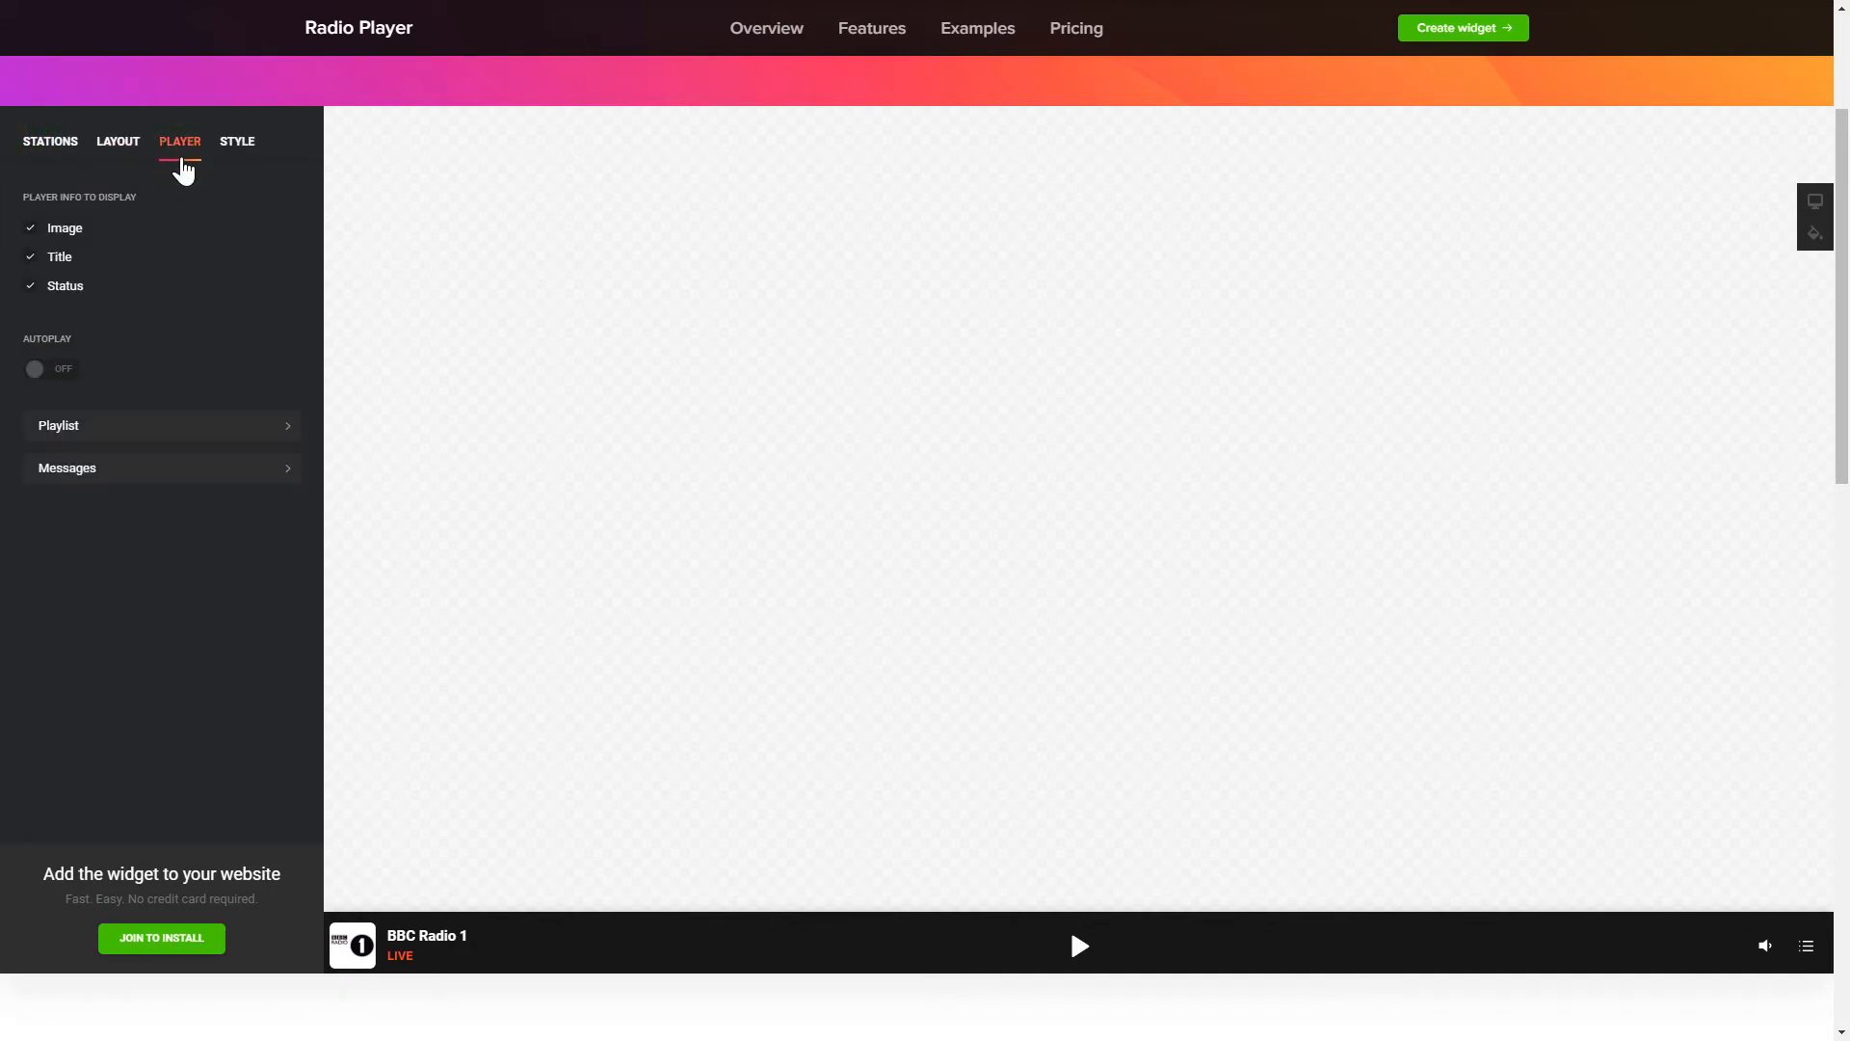
pyautogui.click(235, 141)
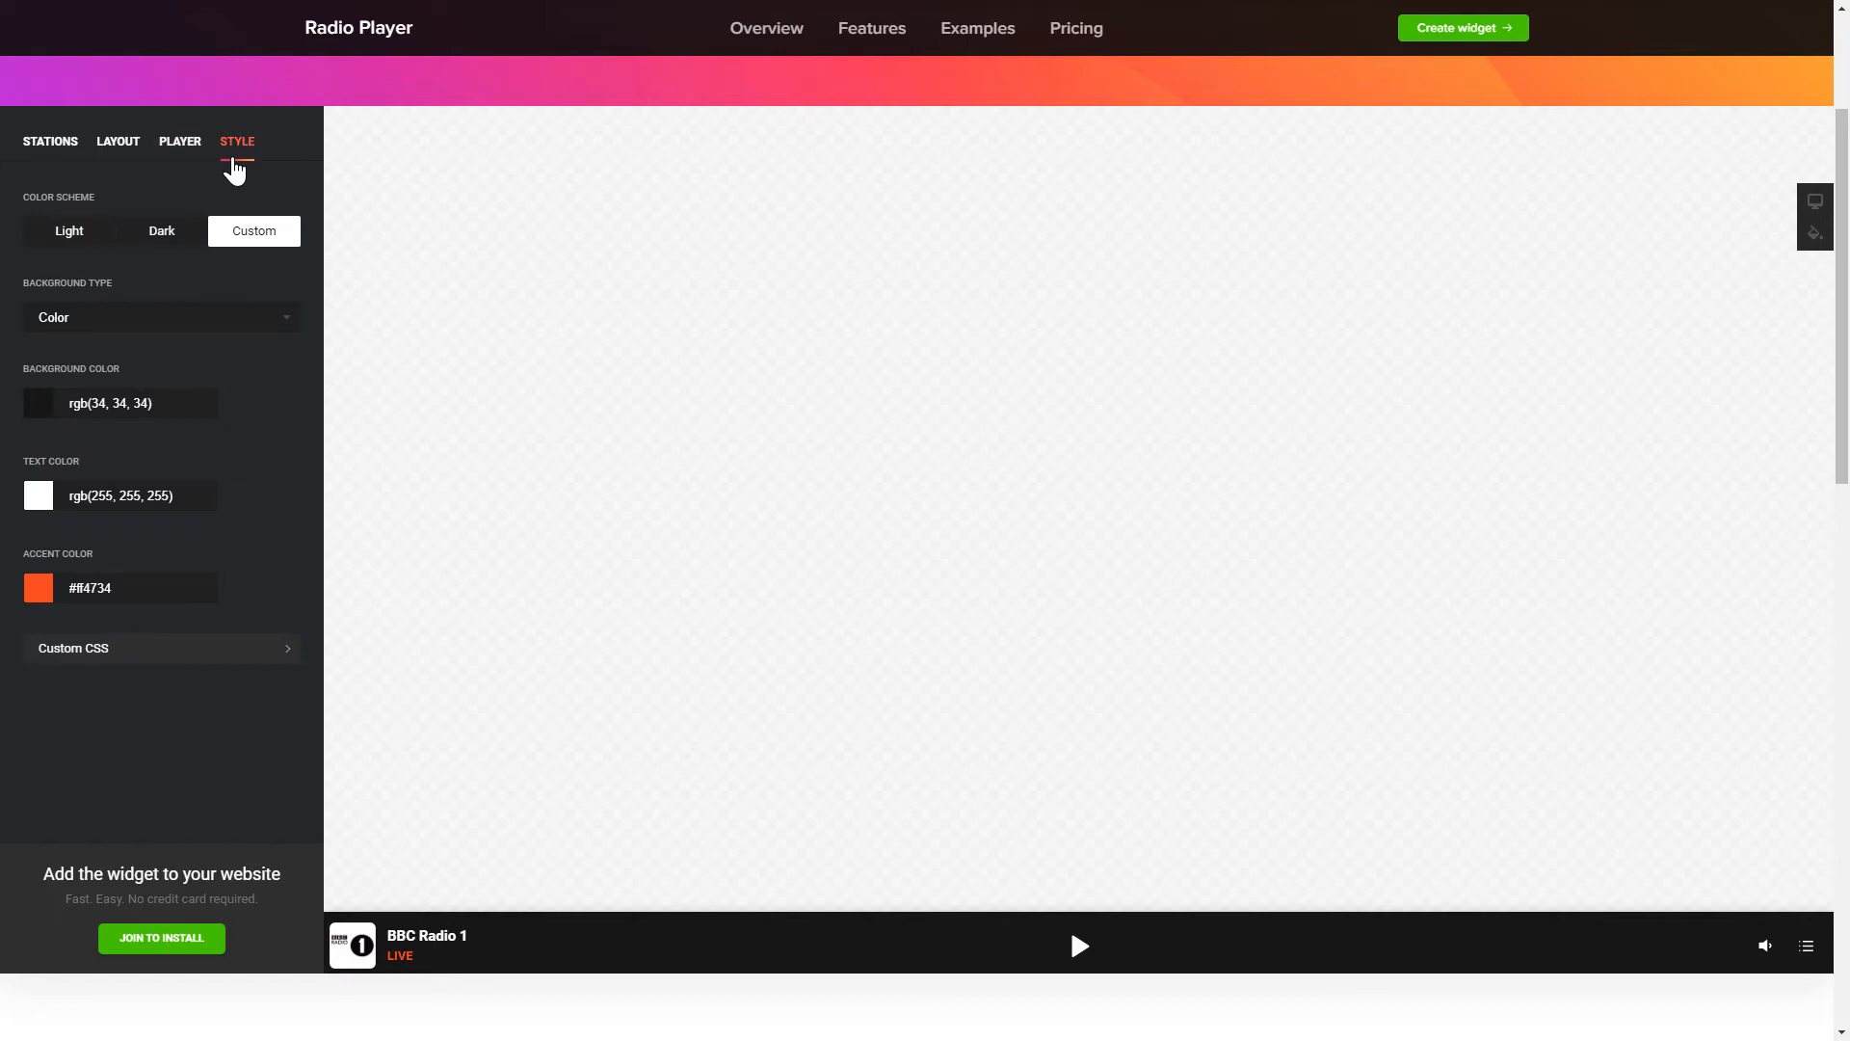
pyautogui.click(50, 141)
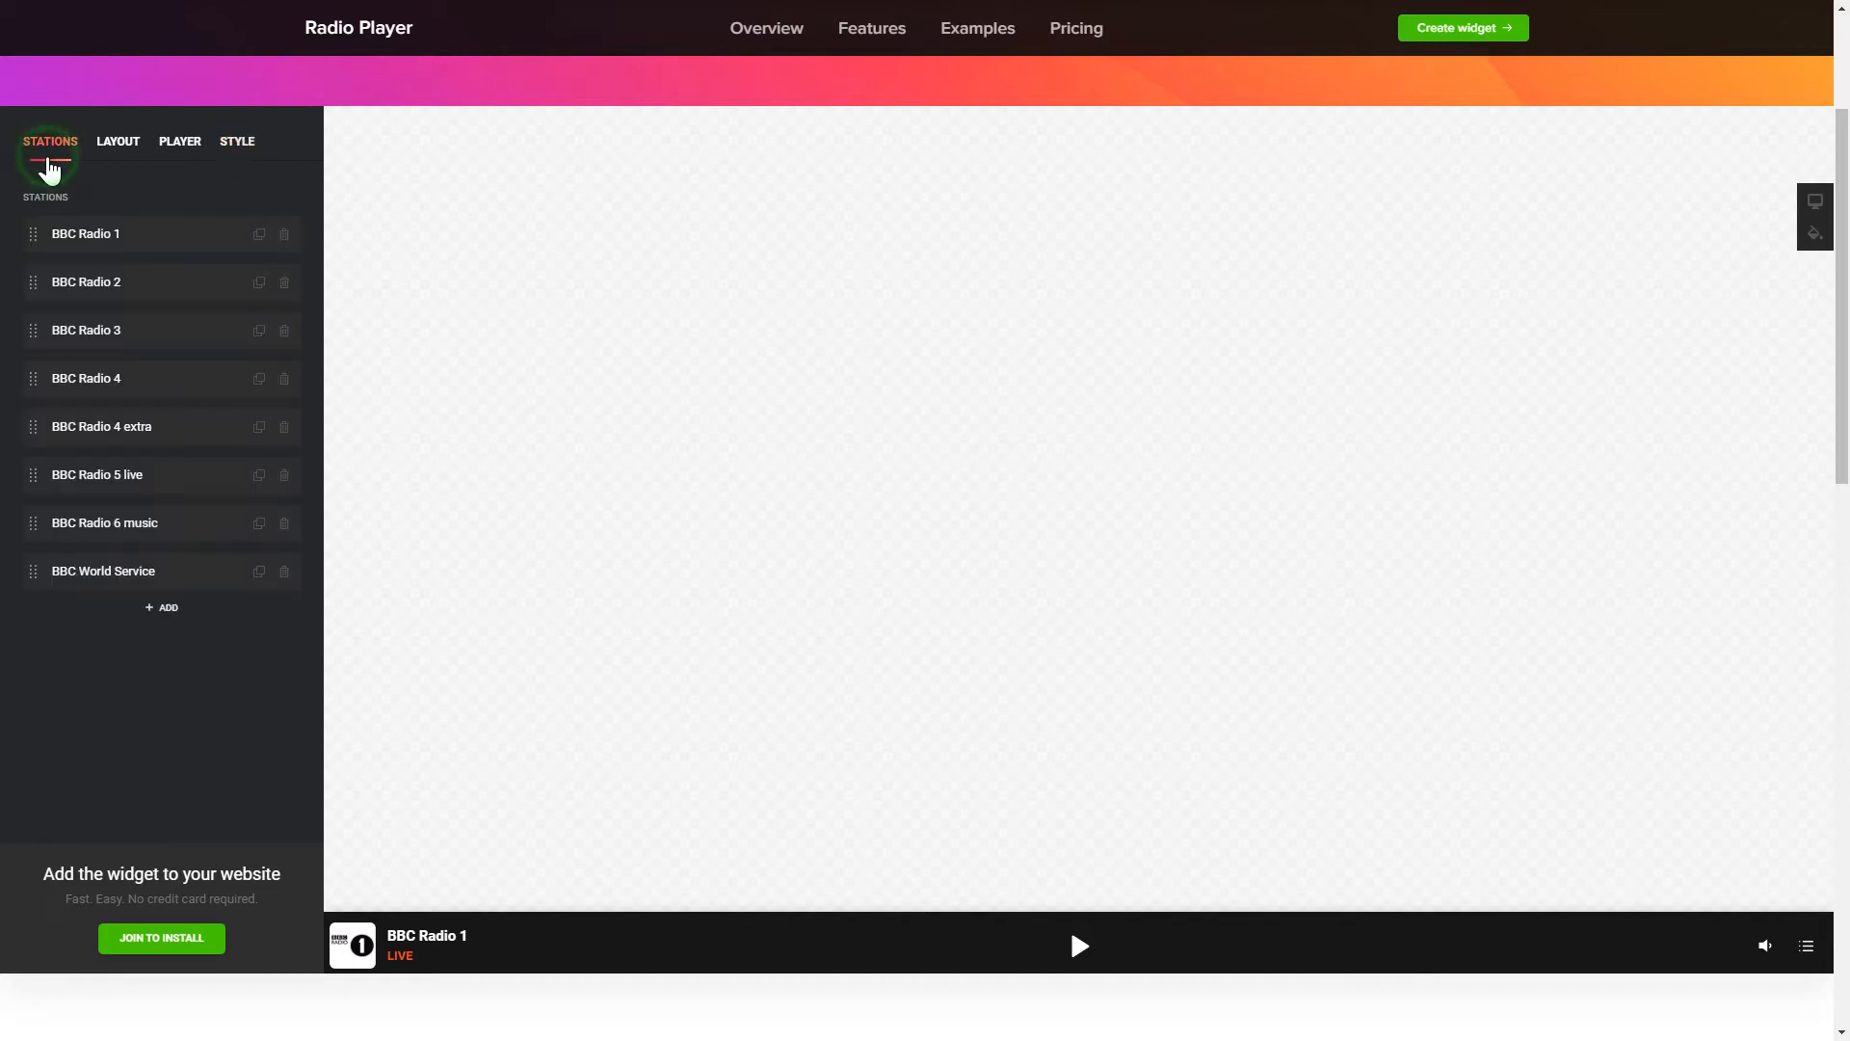
pyautogui.moveTo(82, 367)
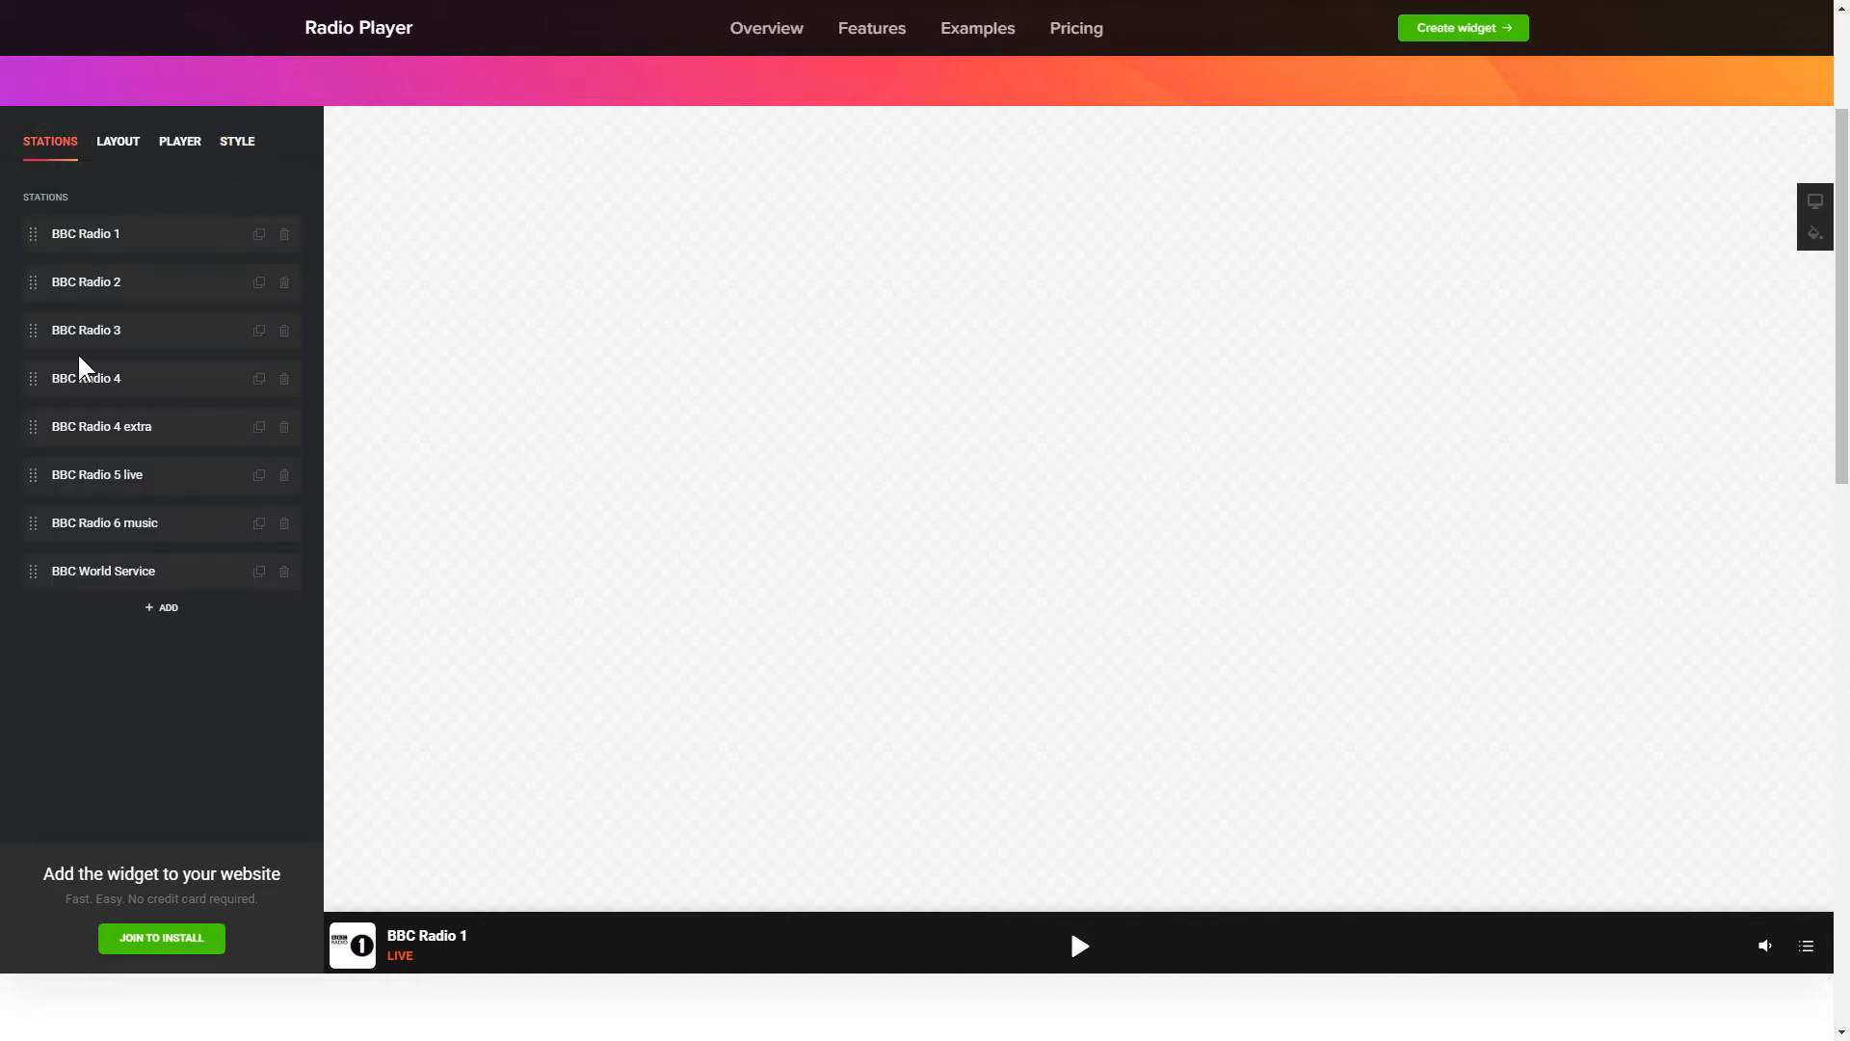
# - Sign up for an Elfsight account with email and password to keep the radio widget
pyautogui.click(162, 939)
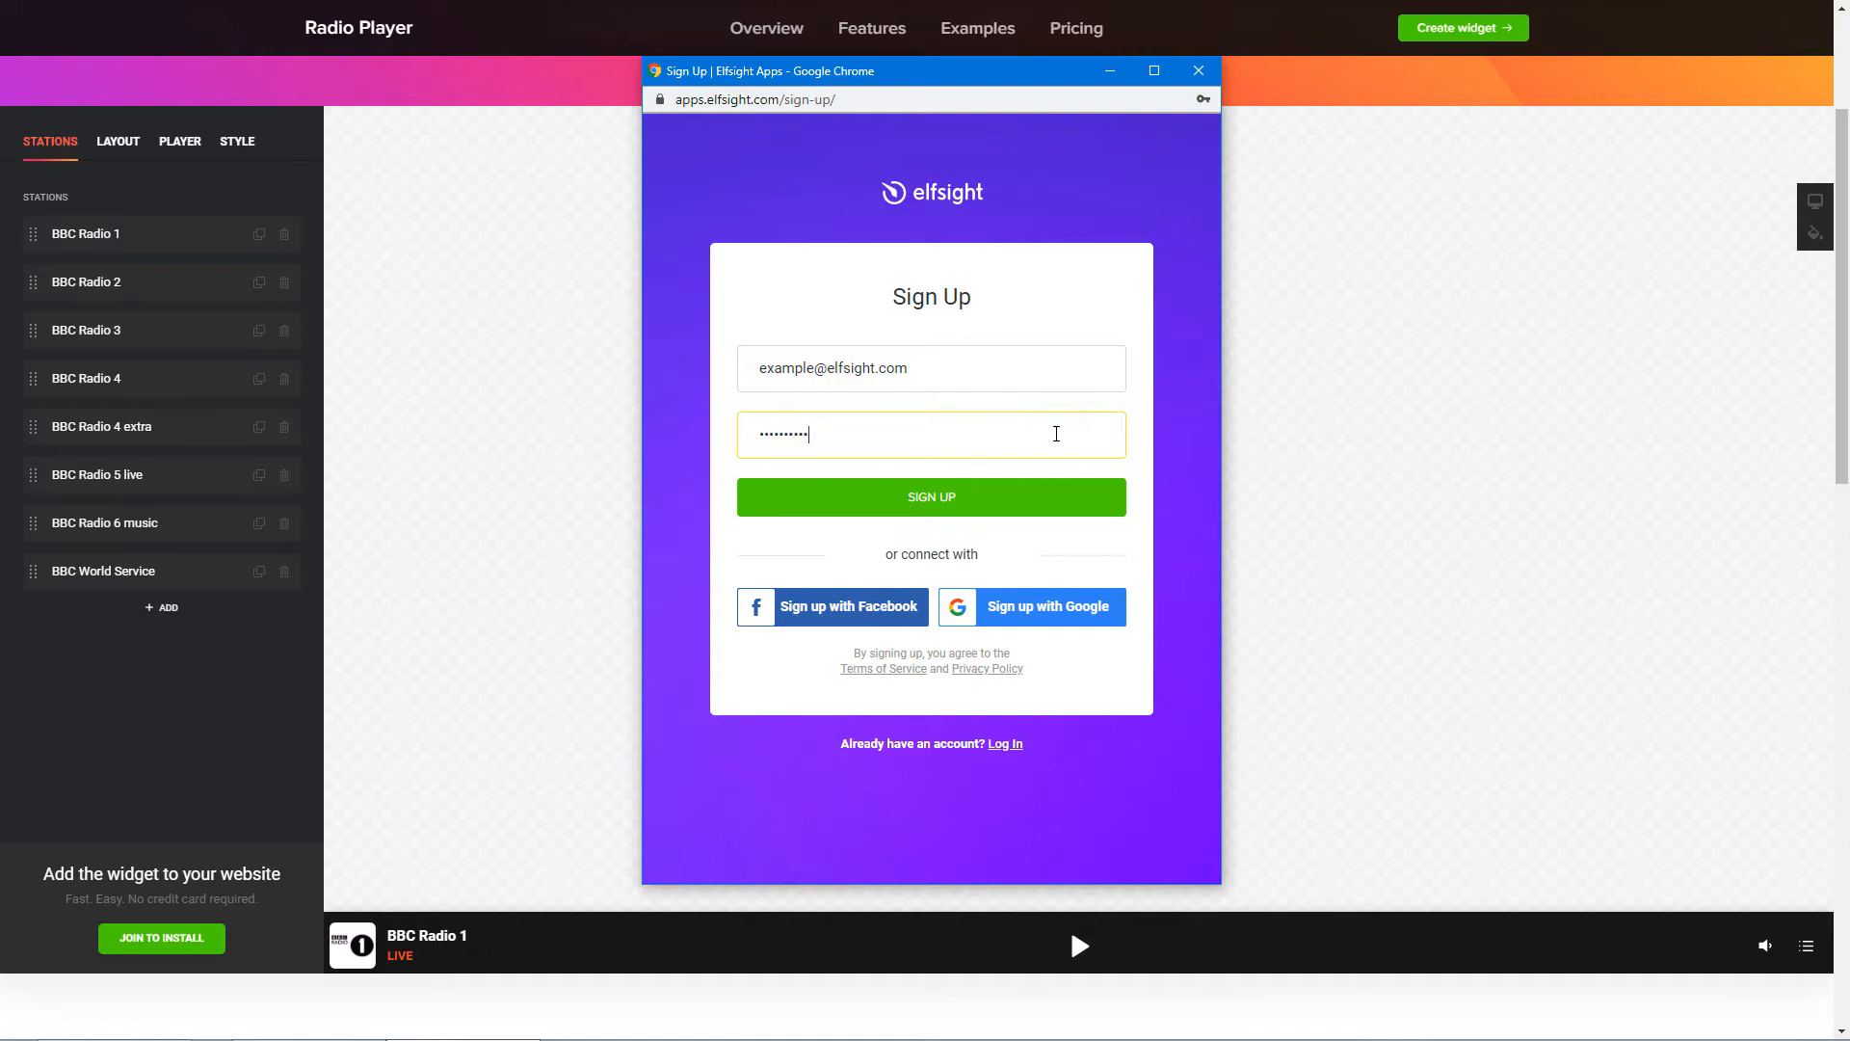
pyautogui.click(931, 496)
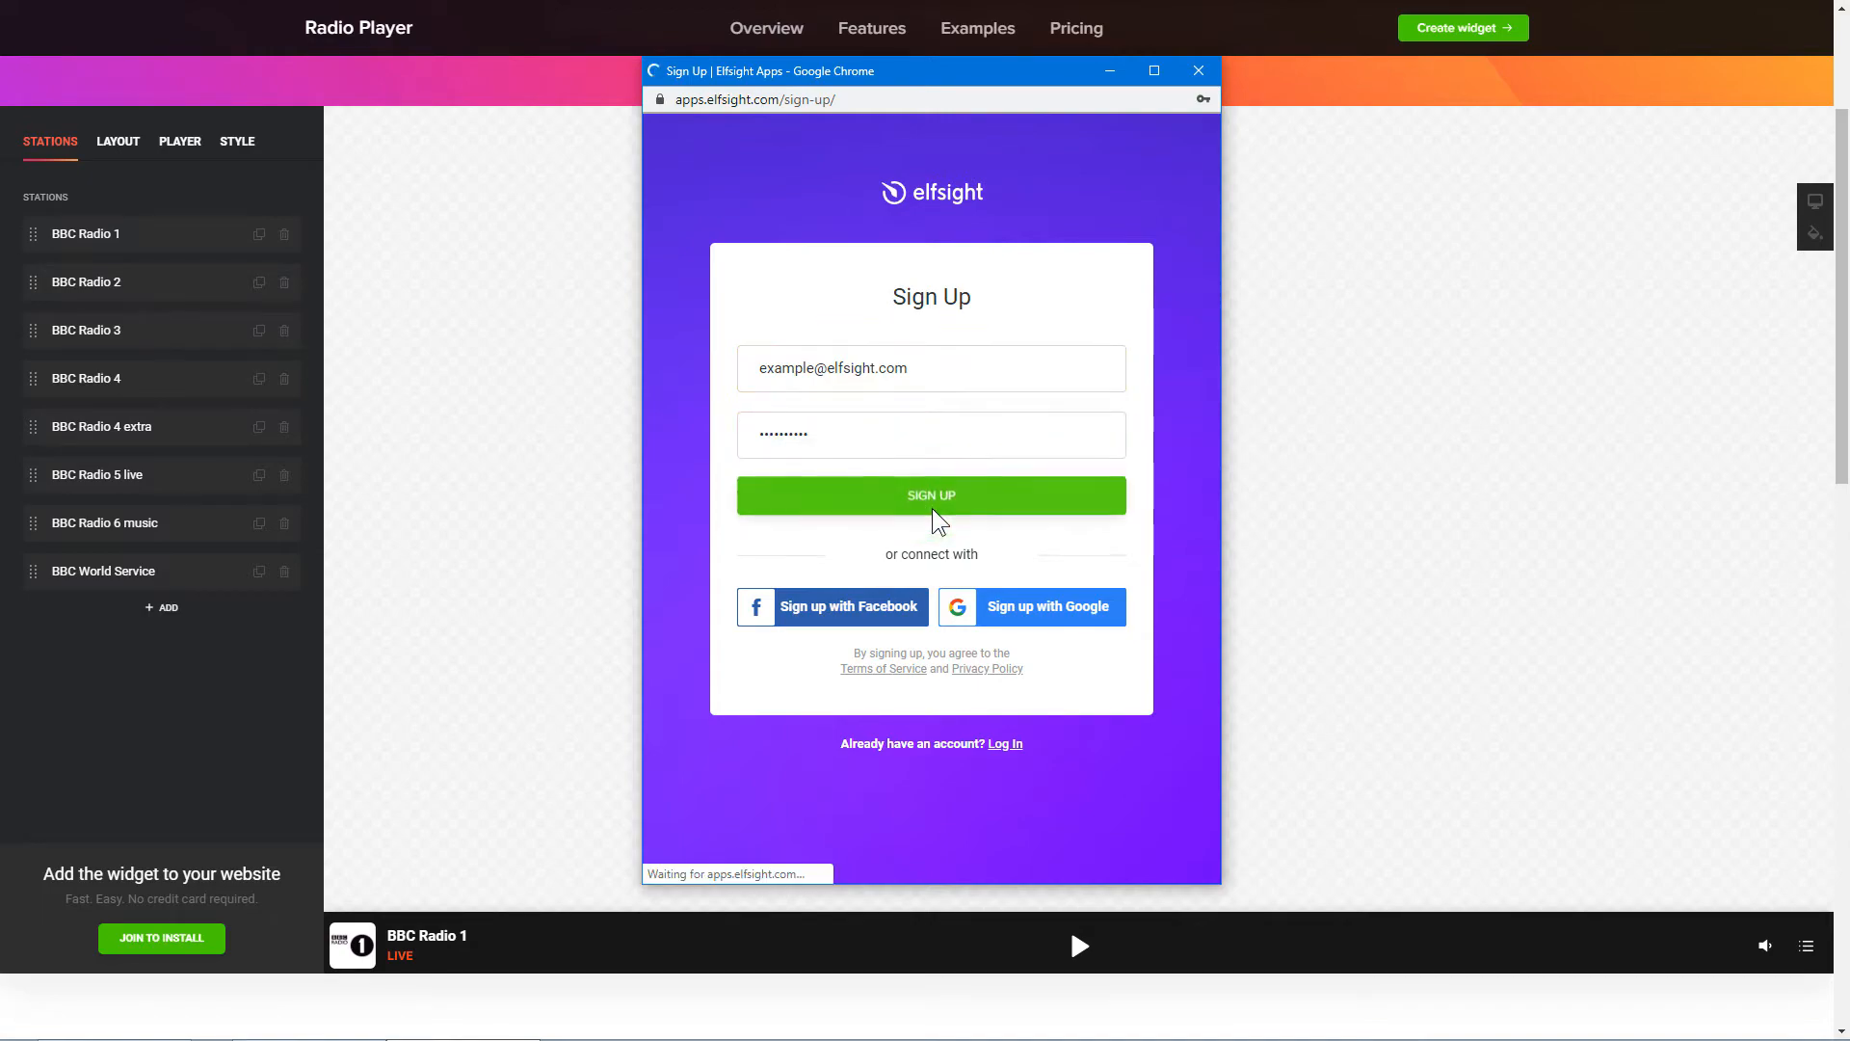
pyautogui.click(931, 496)
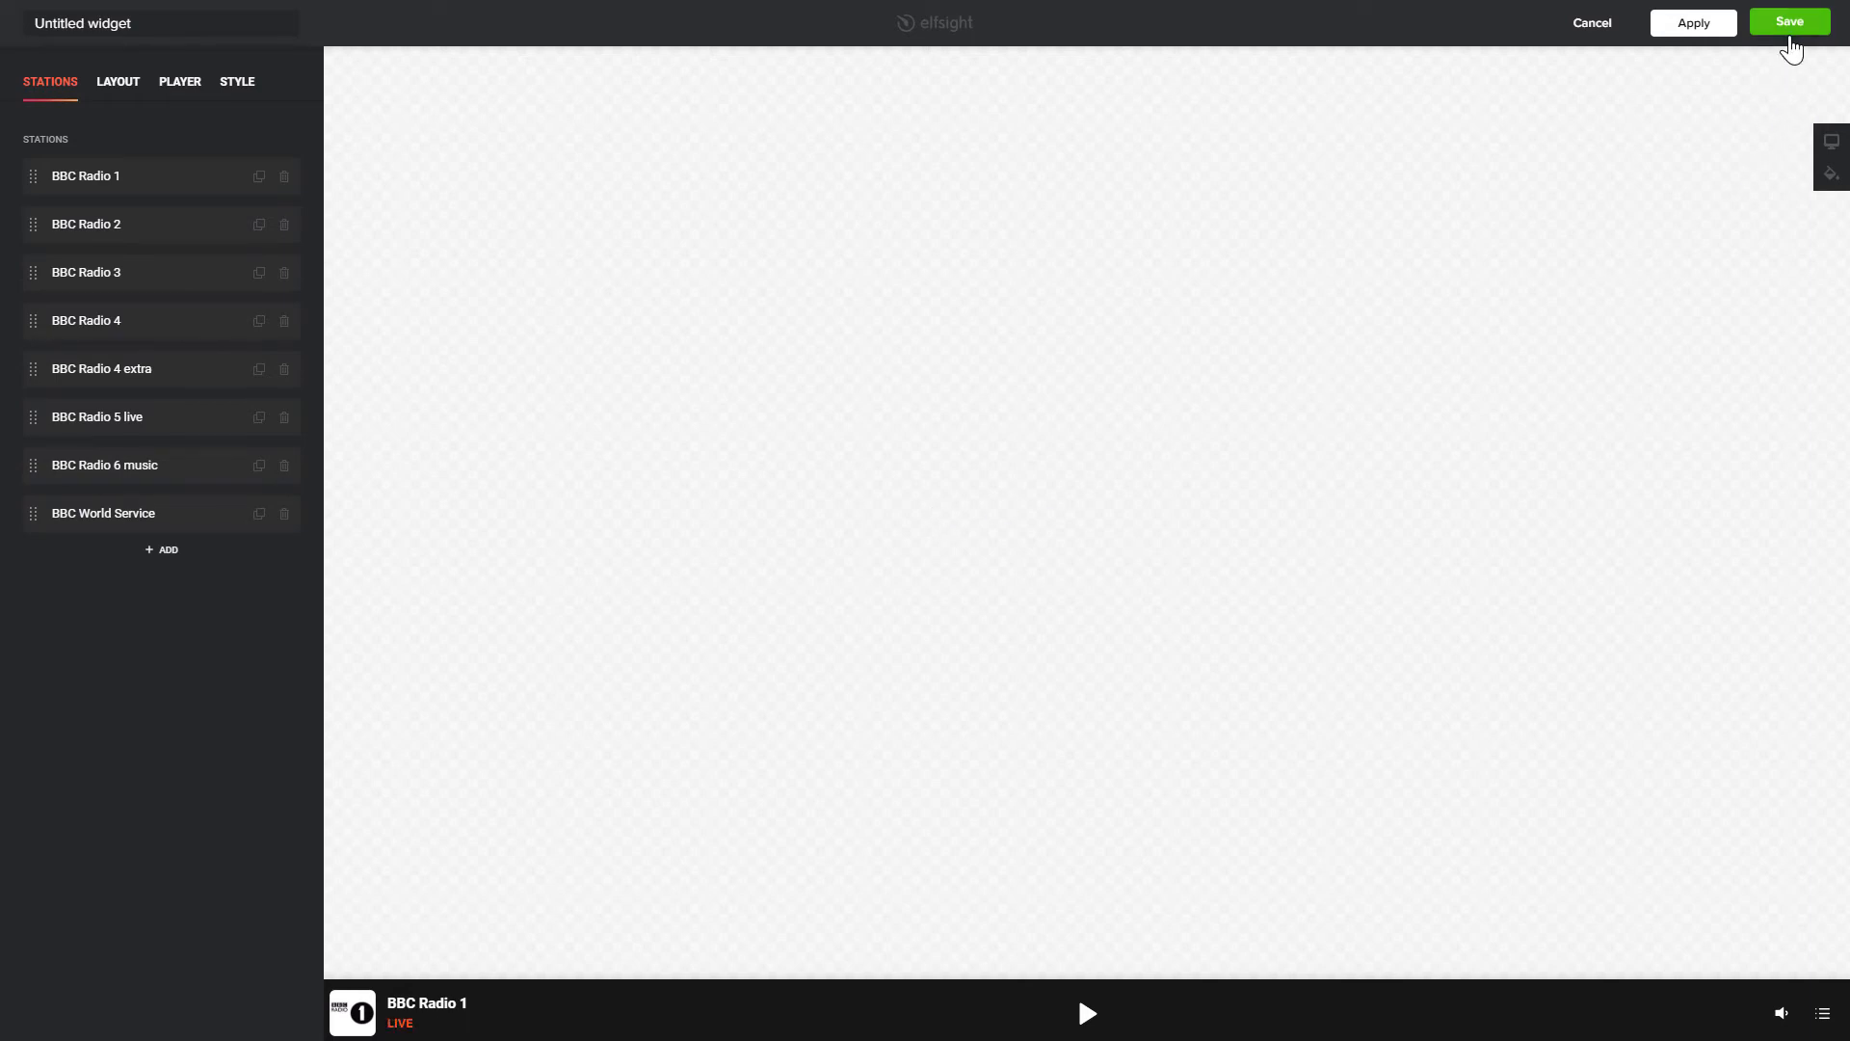
# - Save the widget on the free Lite plan and copy its embed code
pyautogui.click(1789, 21)
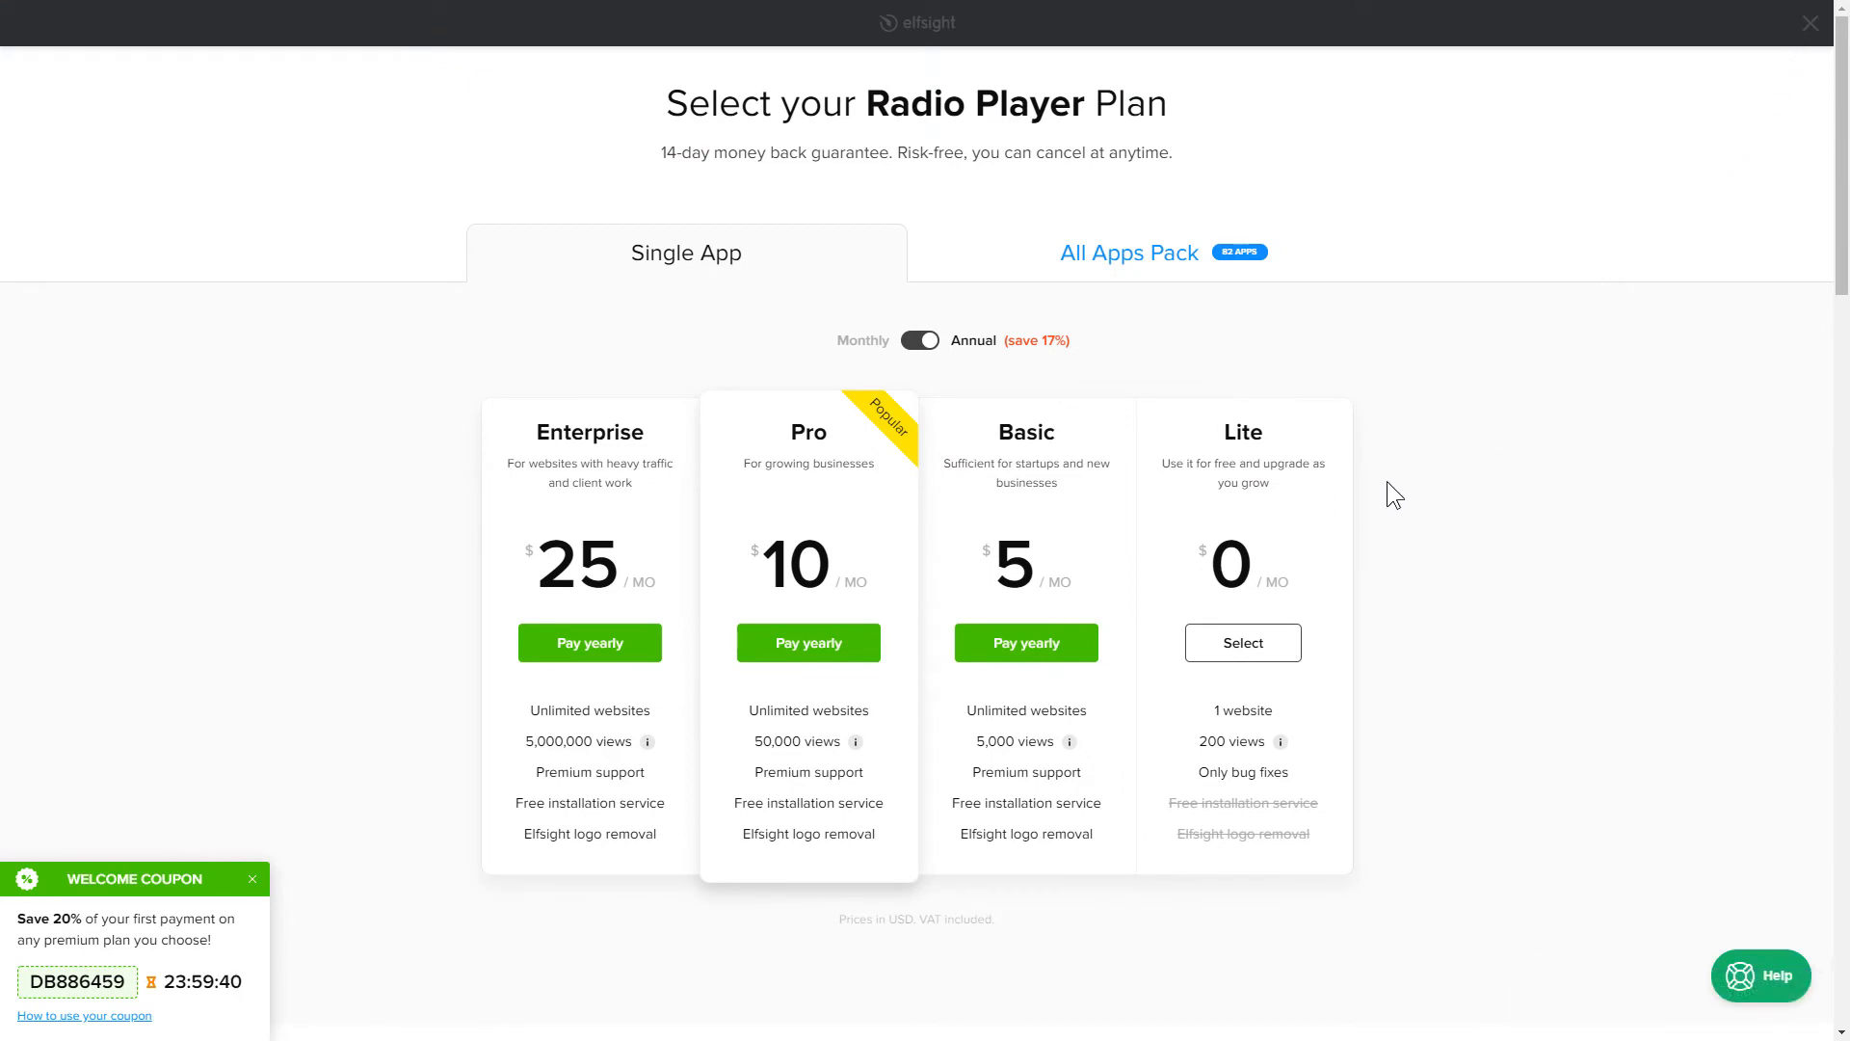
pyautogui.moveTo(387, 596)
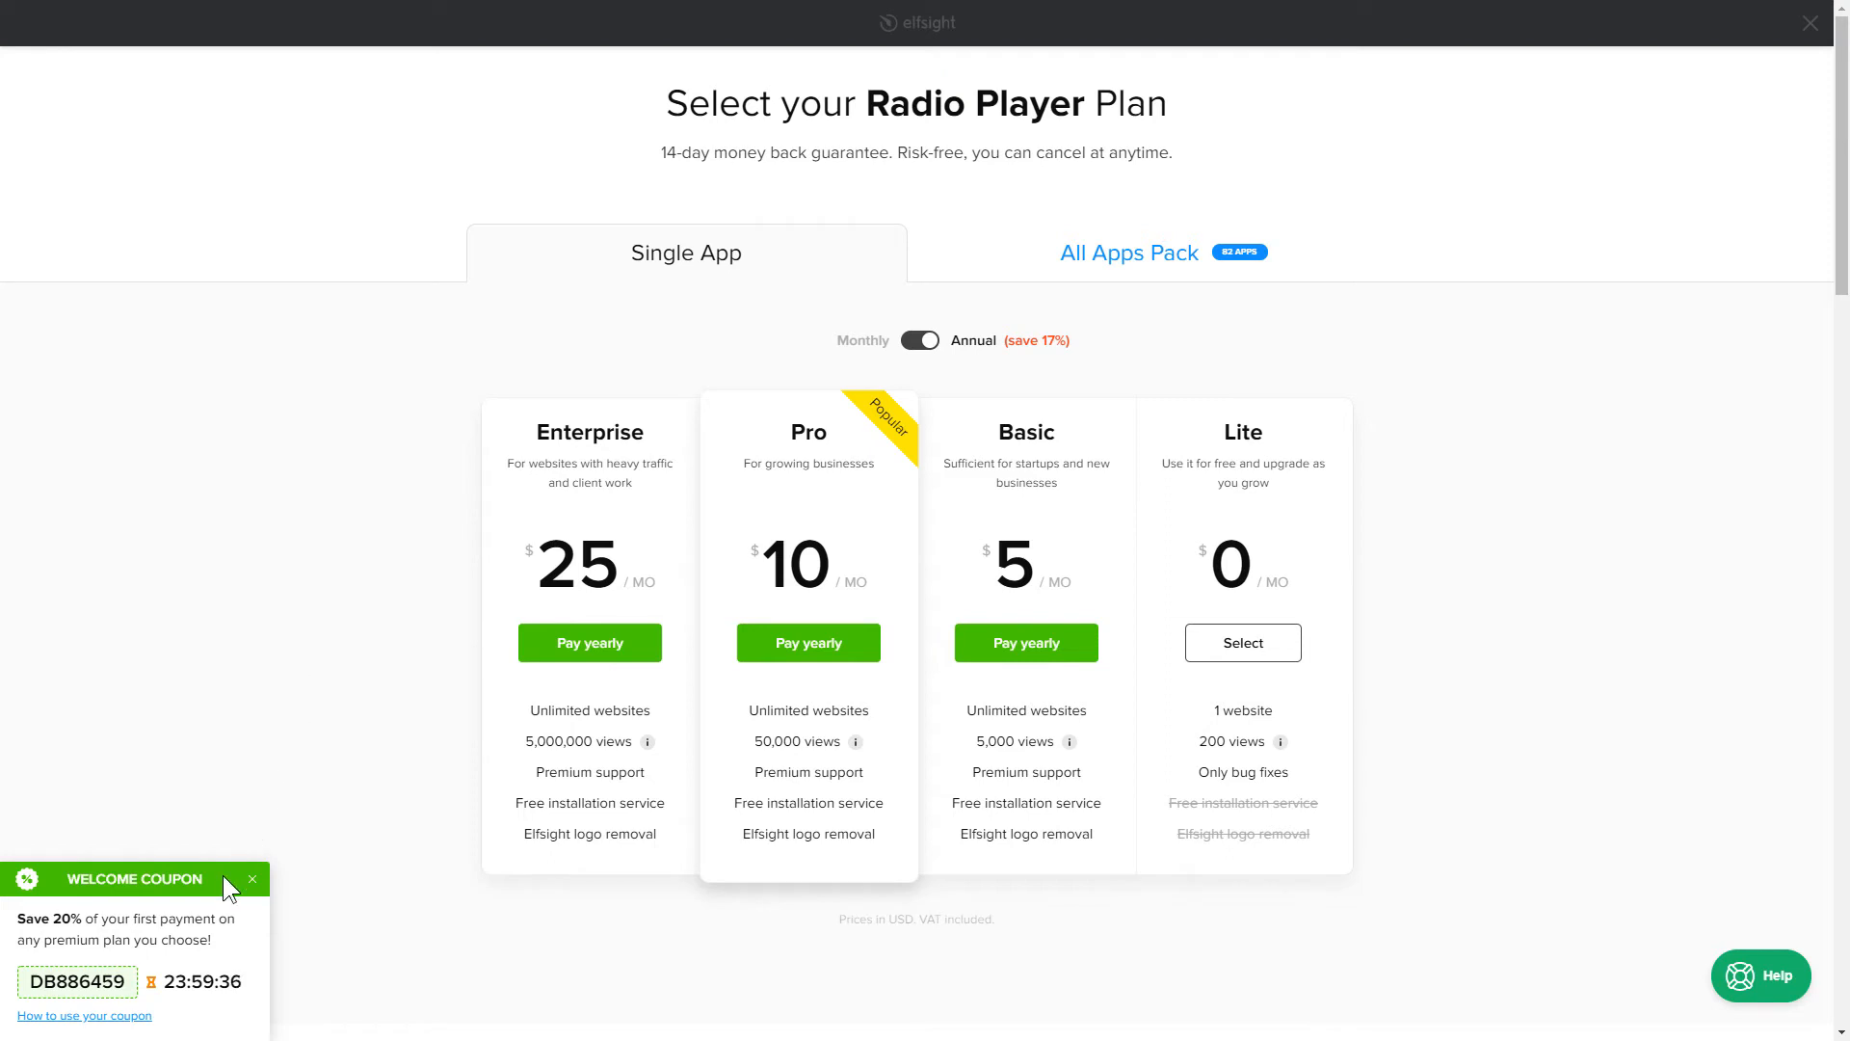
pyautogui.moveTo(1143, 734)
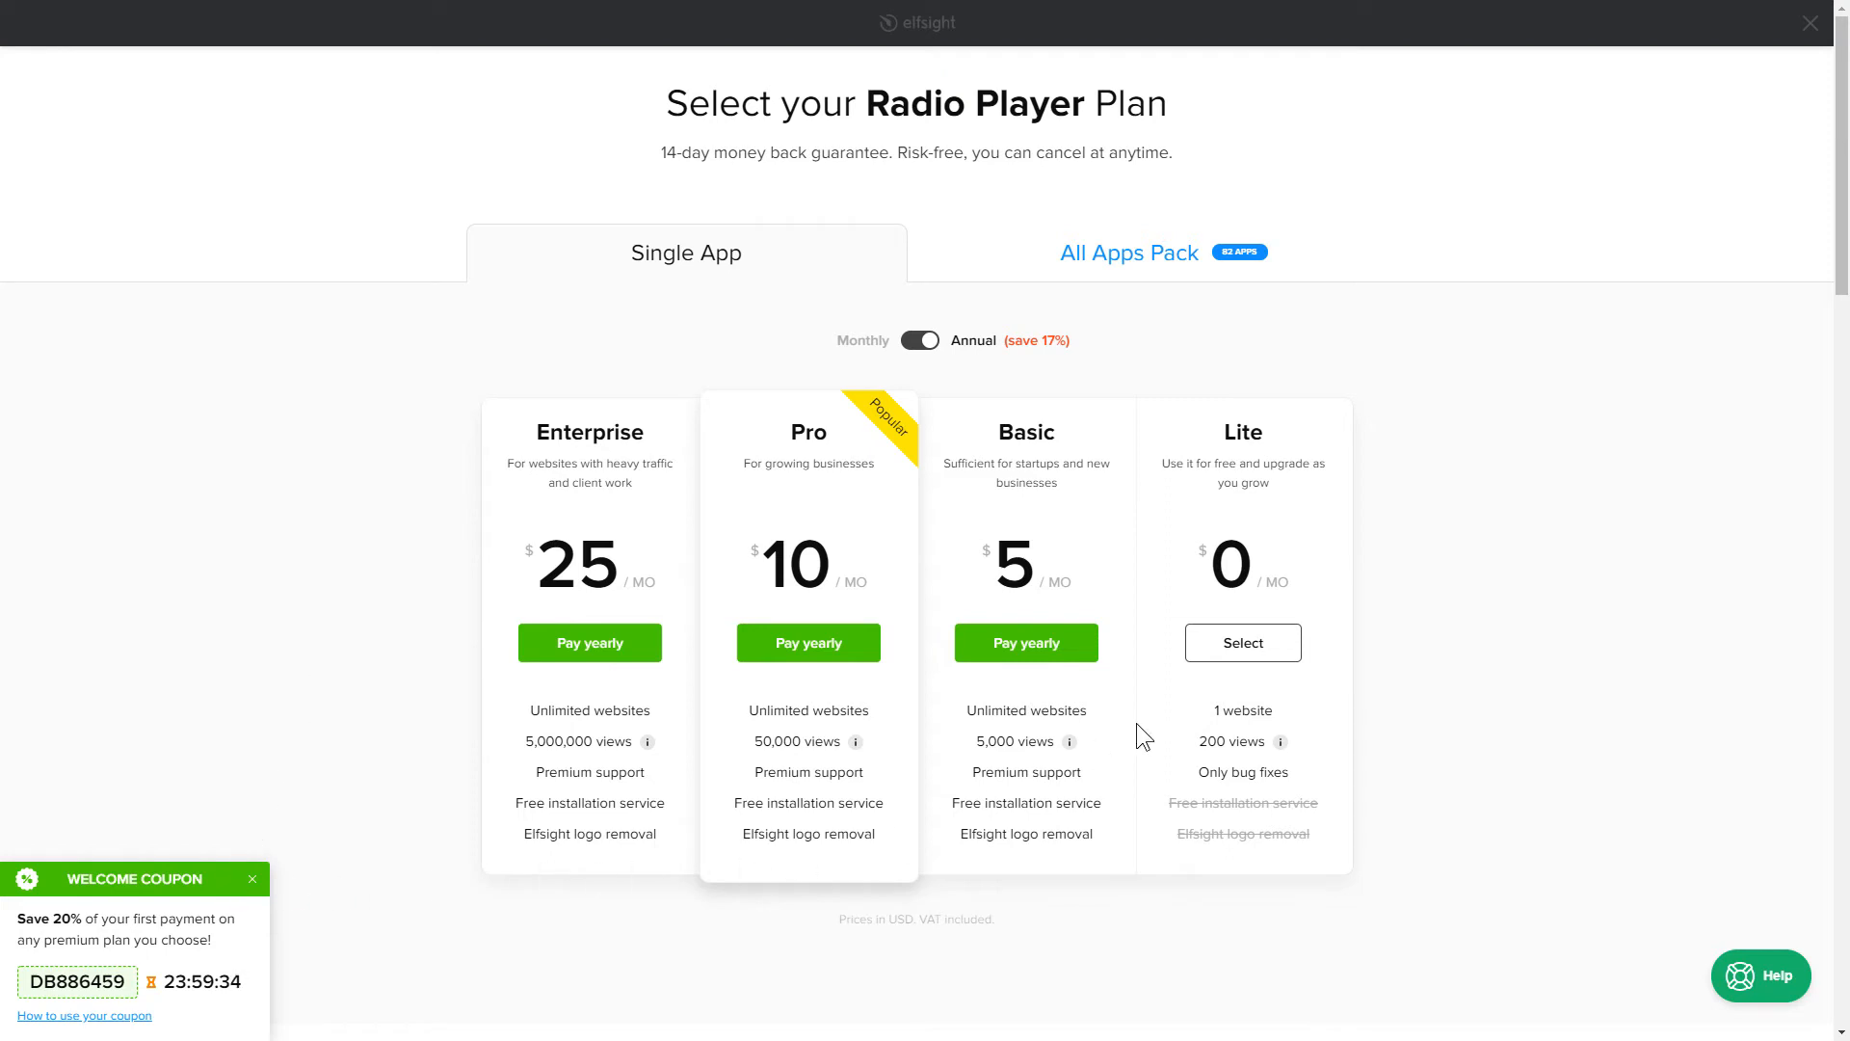
pyautogui.click(1241, 642)
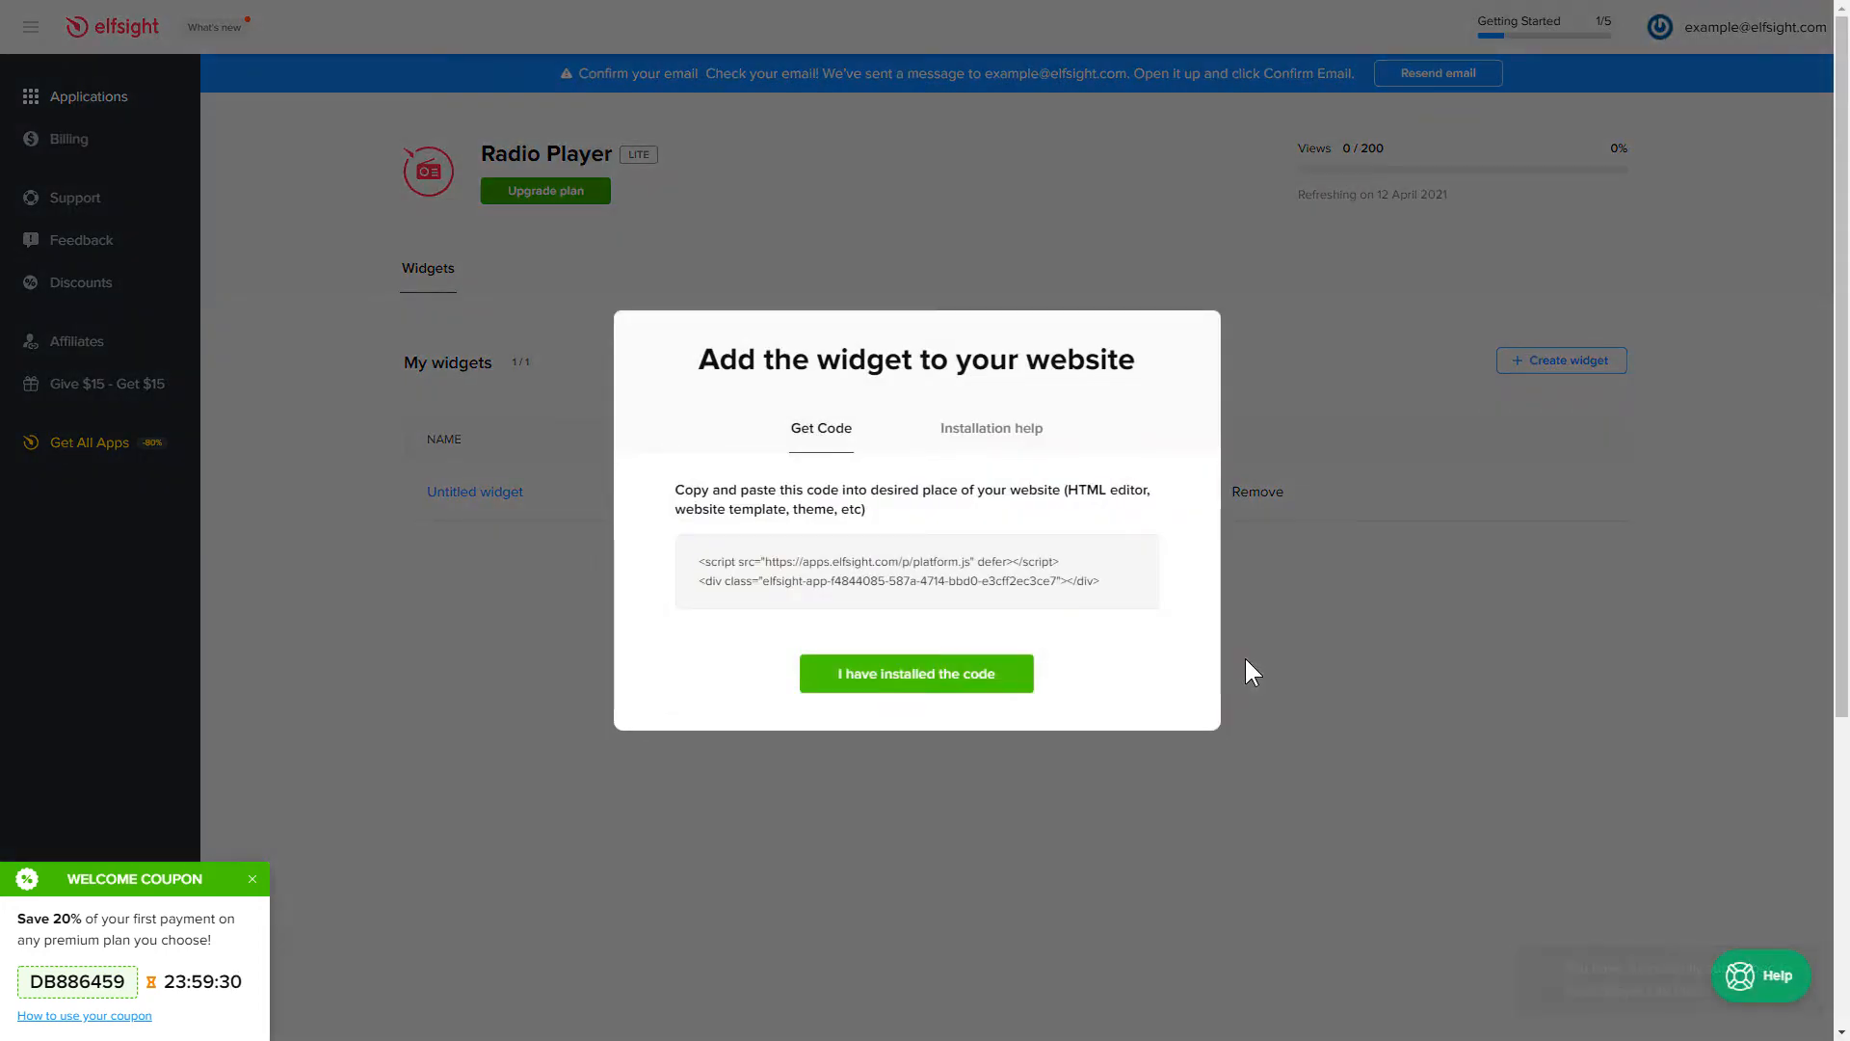
pyautogui.click(915, 570)
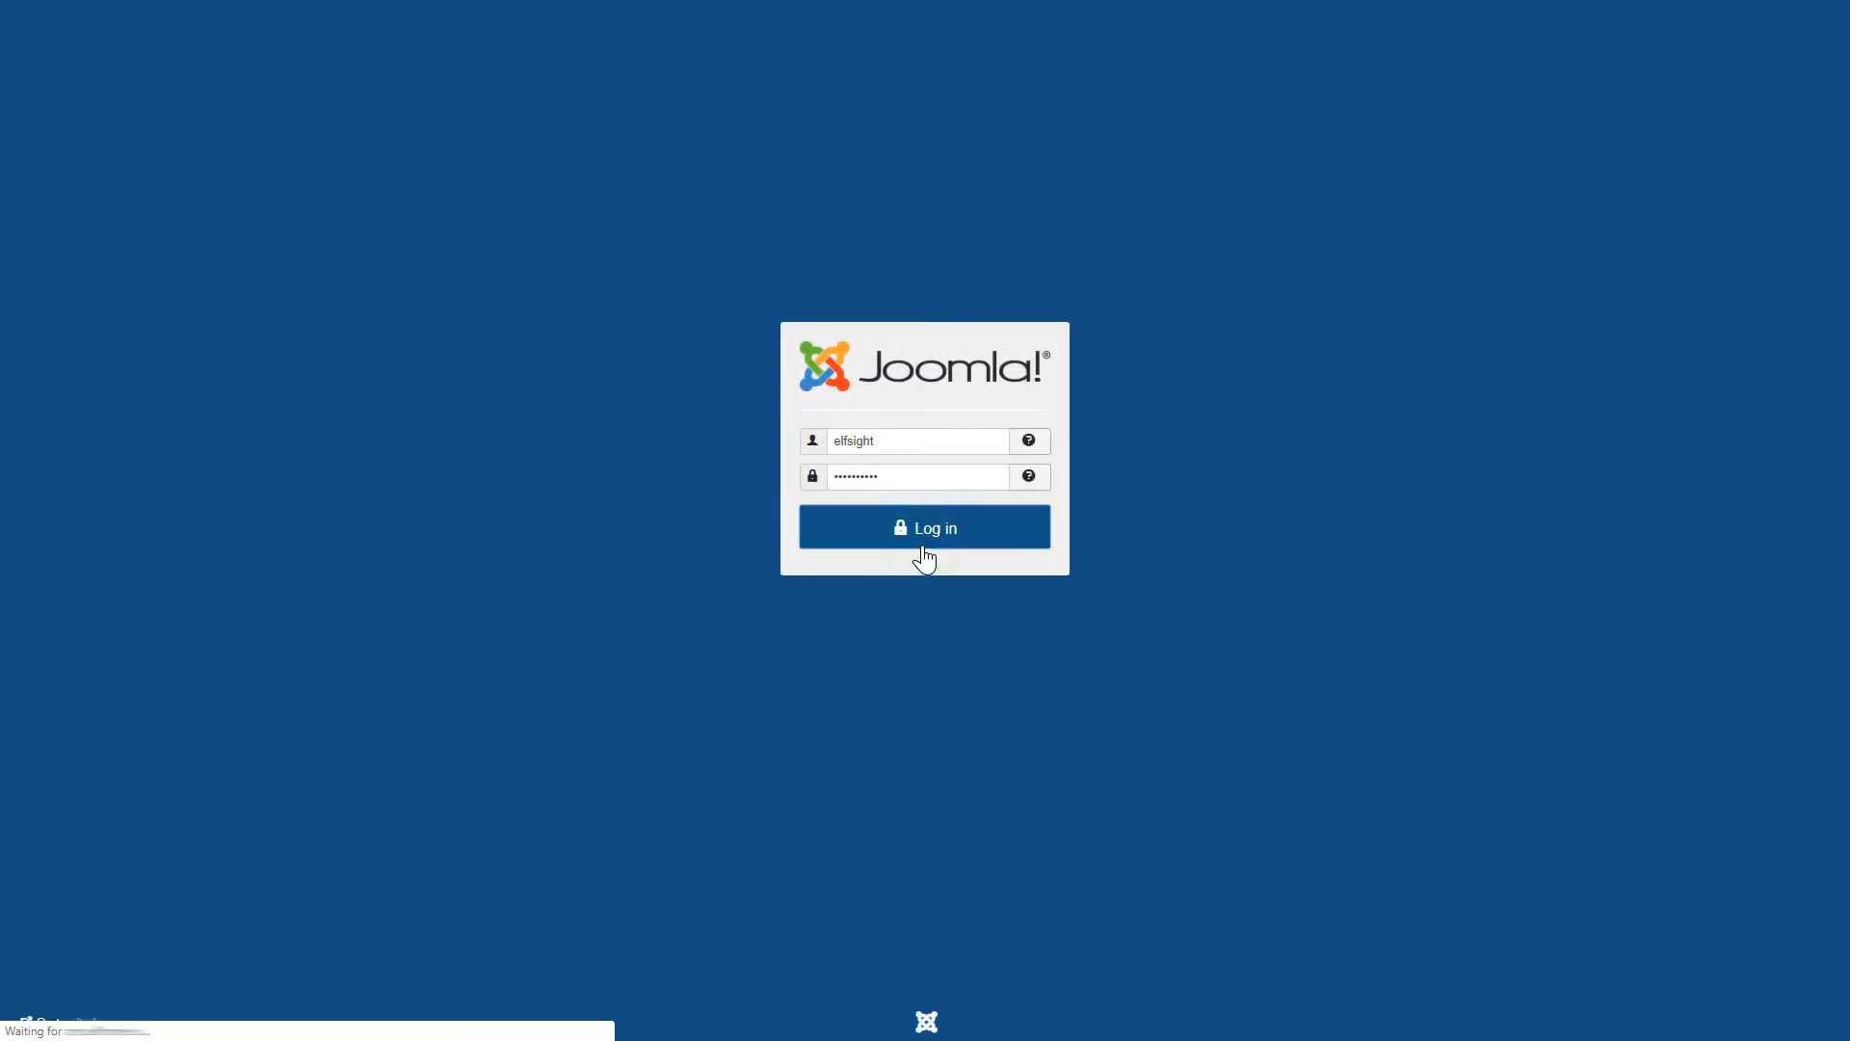
# - Log into the Joomla administrator and open the Homepage article from Content > Articles
pyautogui.click(923, 528)
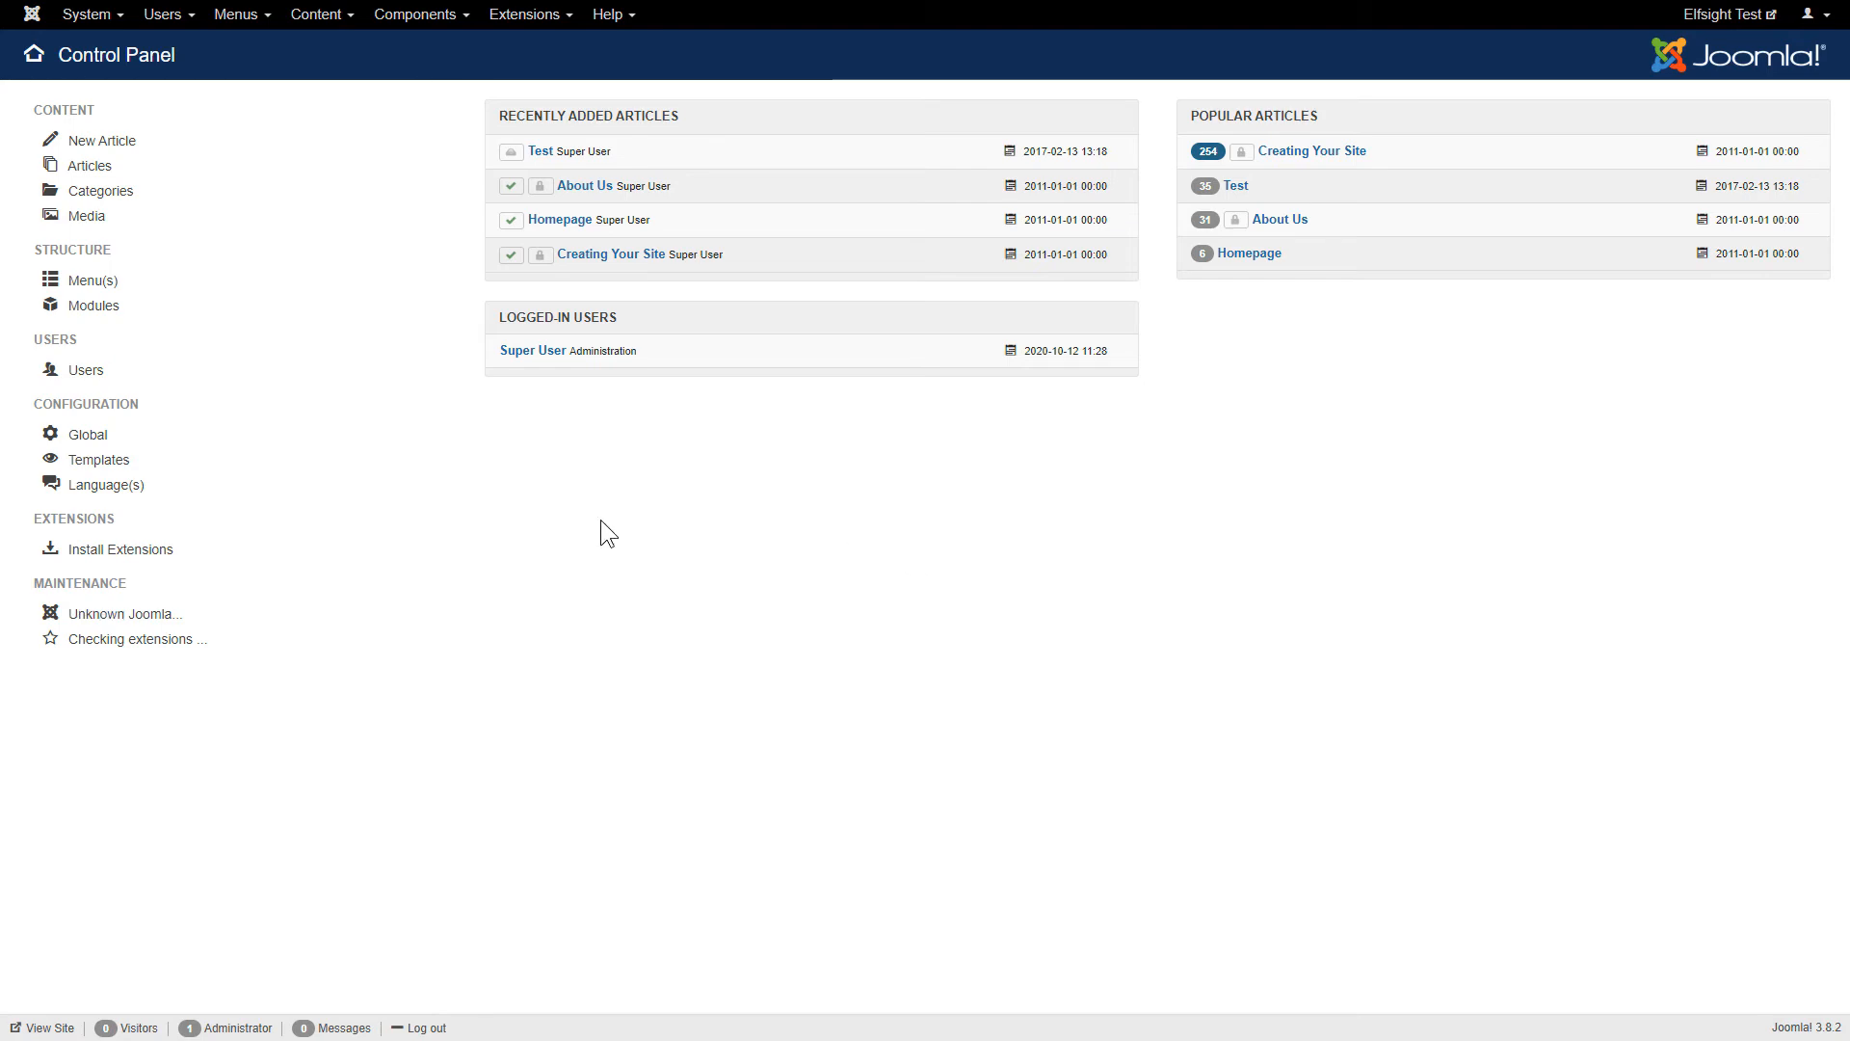
pyautogui.click(91, 166)
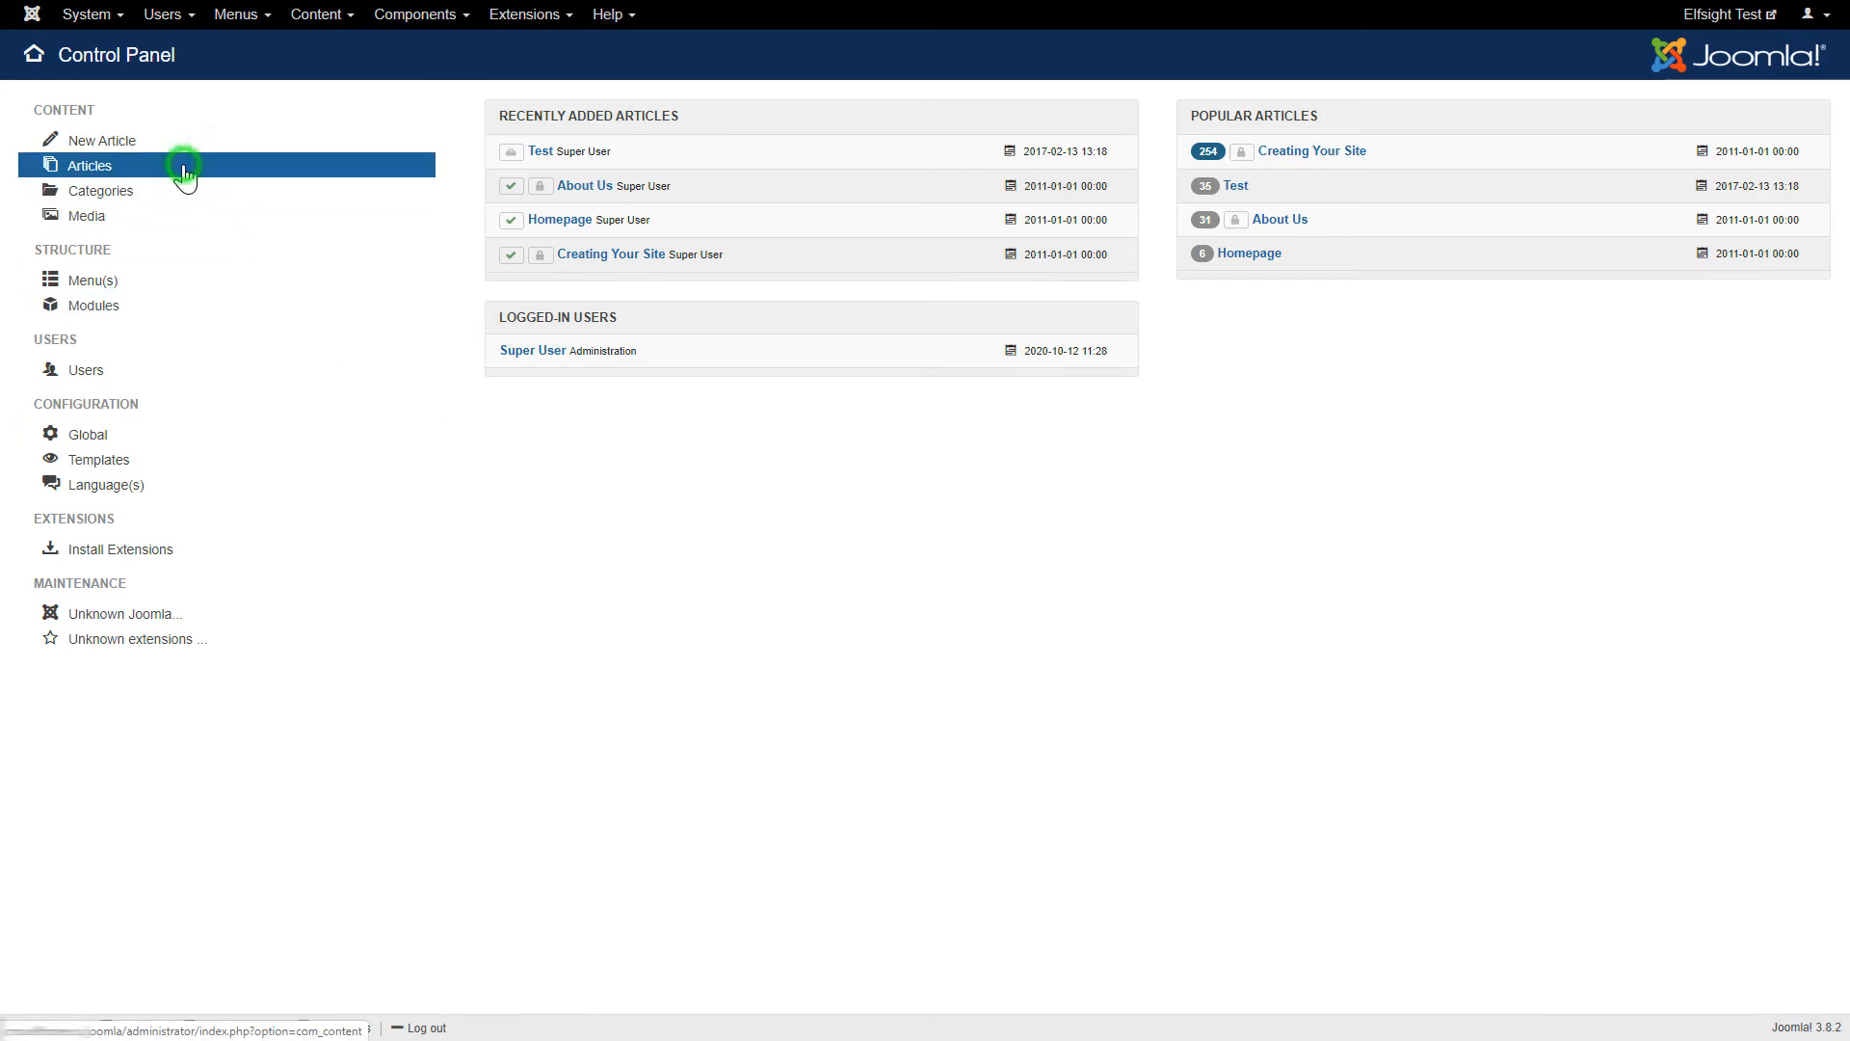
pyautogui.click(91, 166)
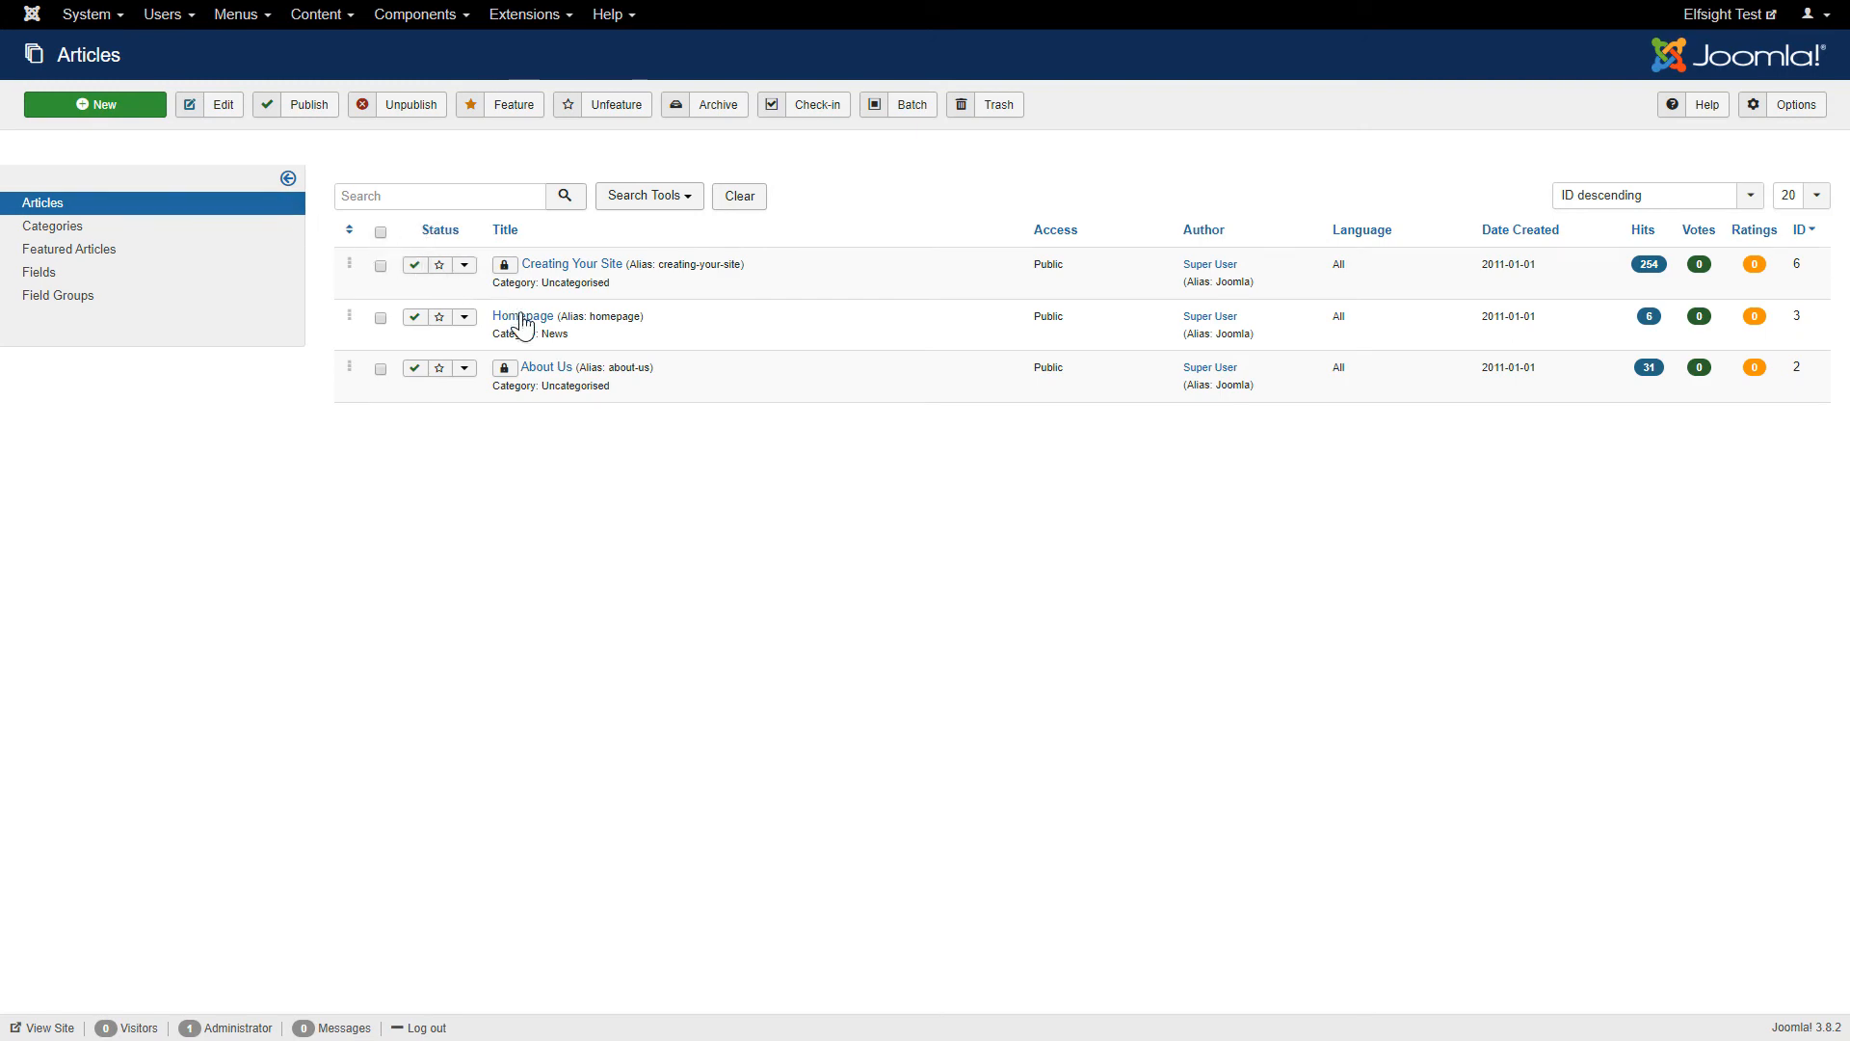
pyautogui.click(522, 317)
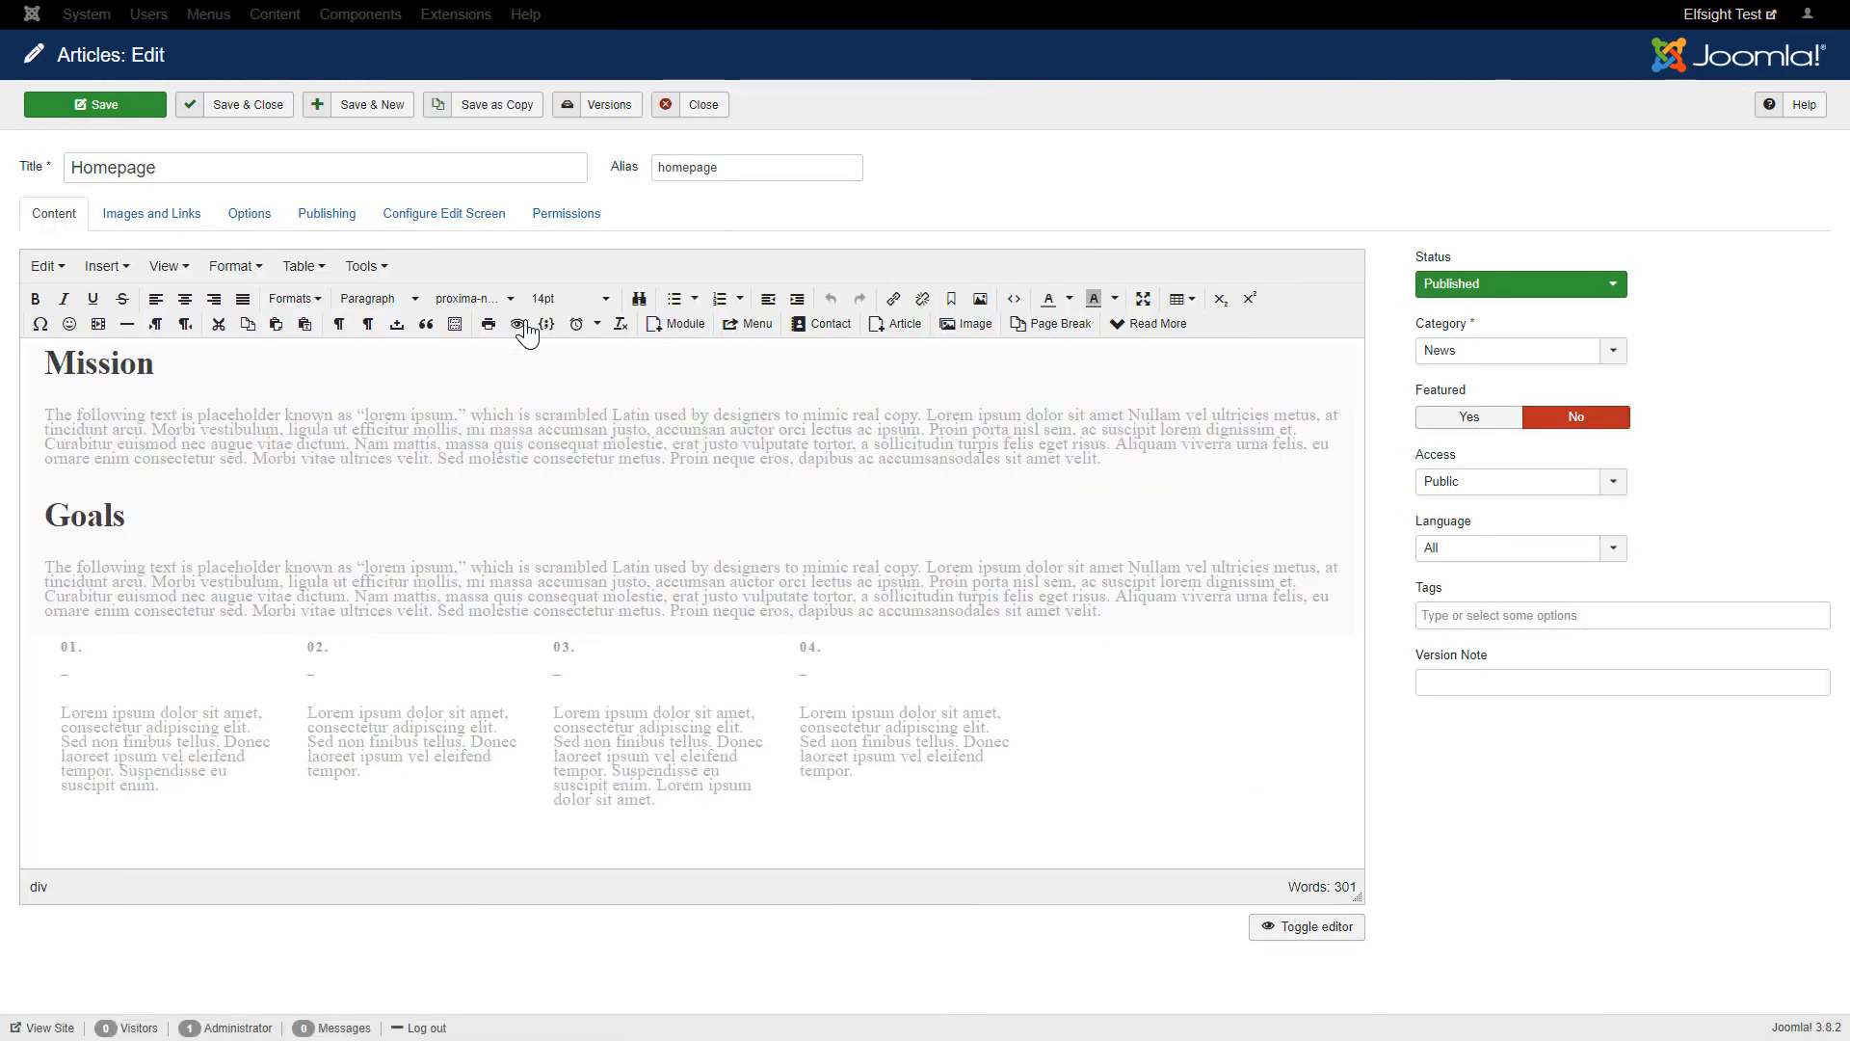
# - Paste the Elfsight embed code into the Homepage article's raw HTML and save it
pyautogui.click(1306, 927)
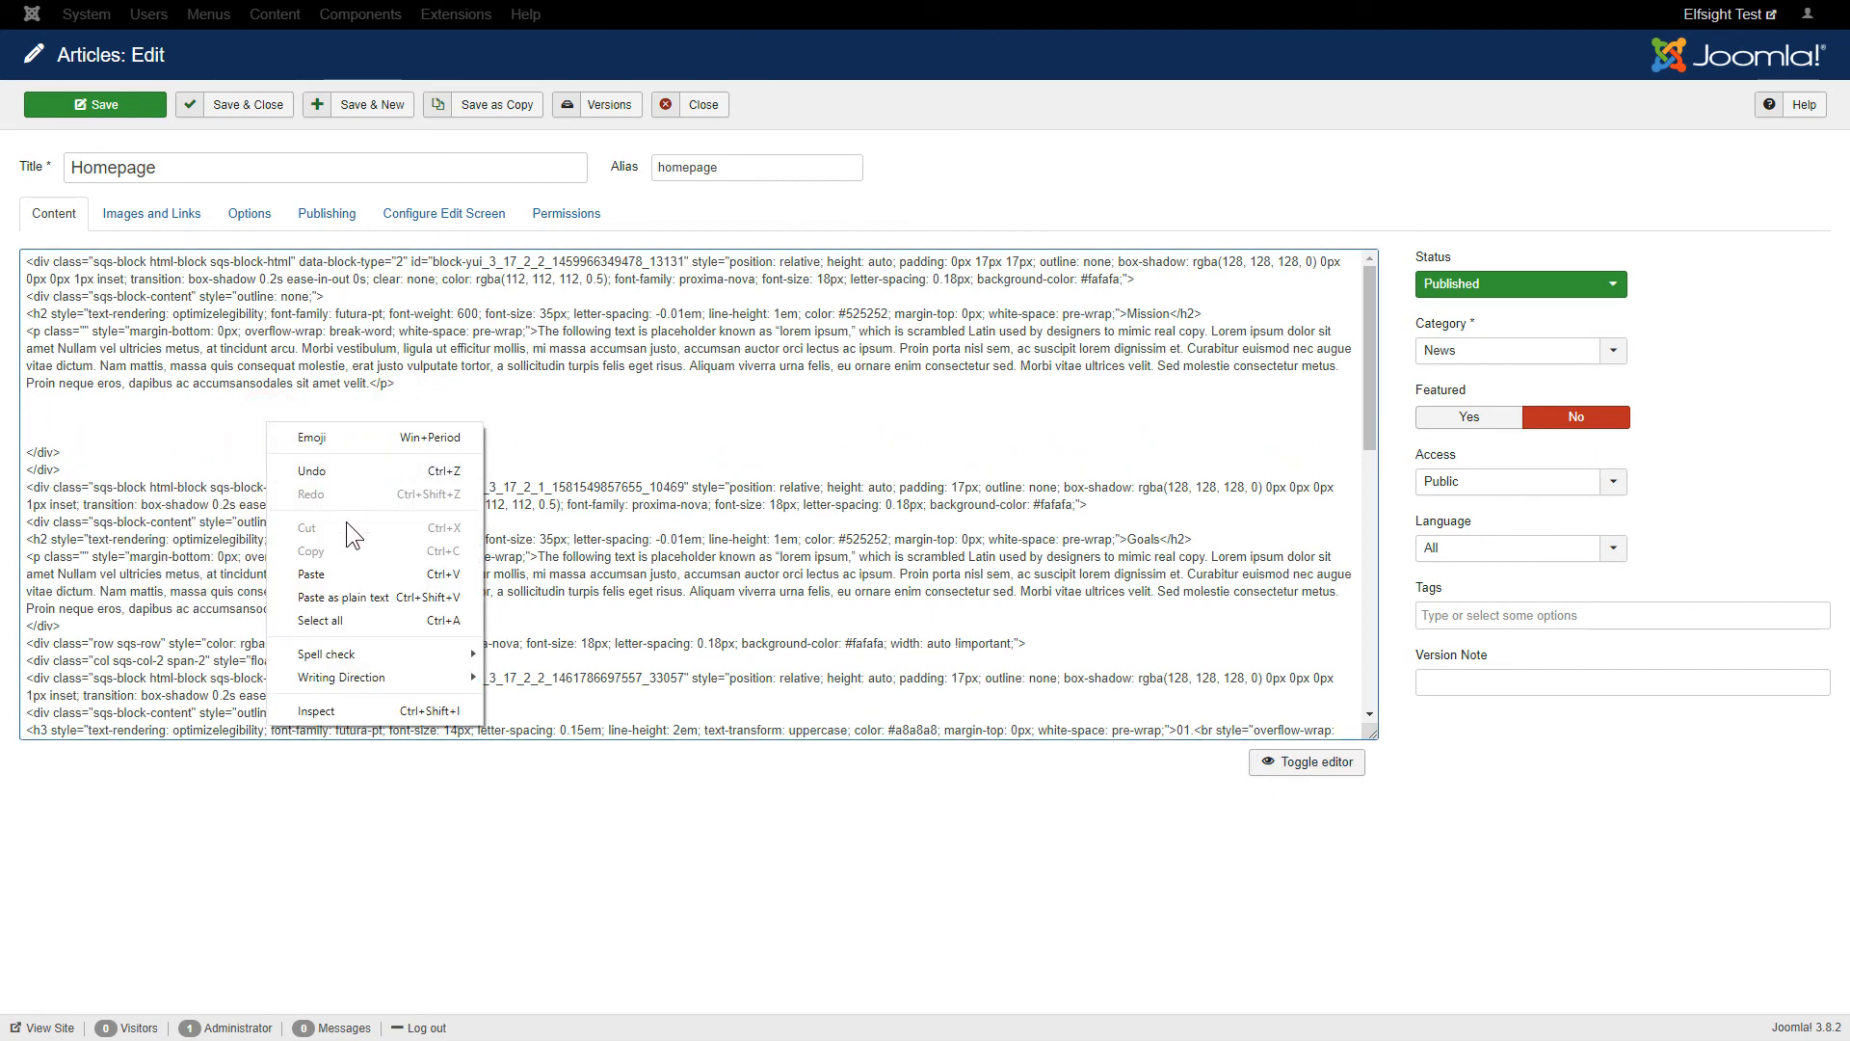
pyautogui.click(310, 575)
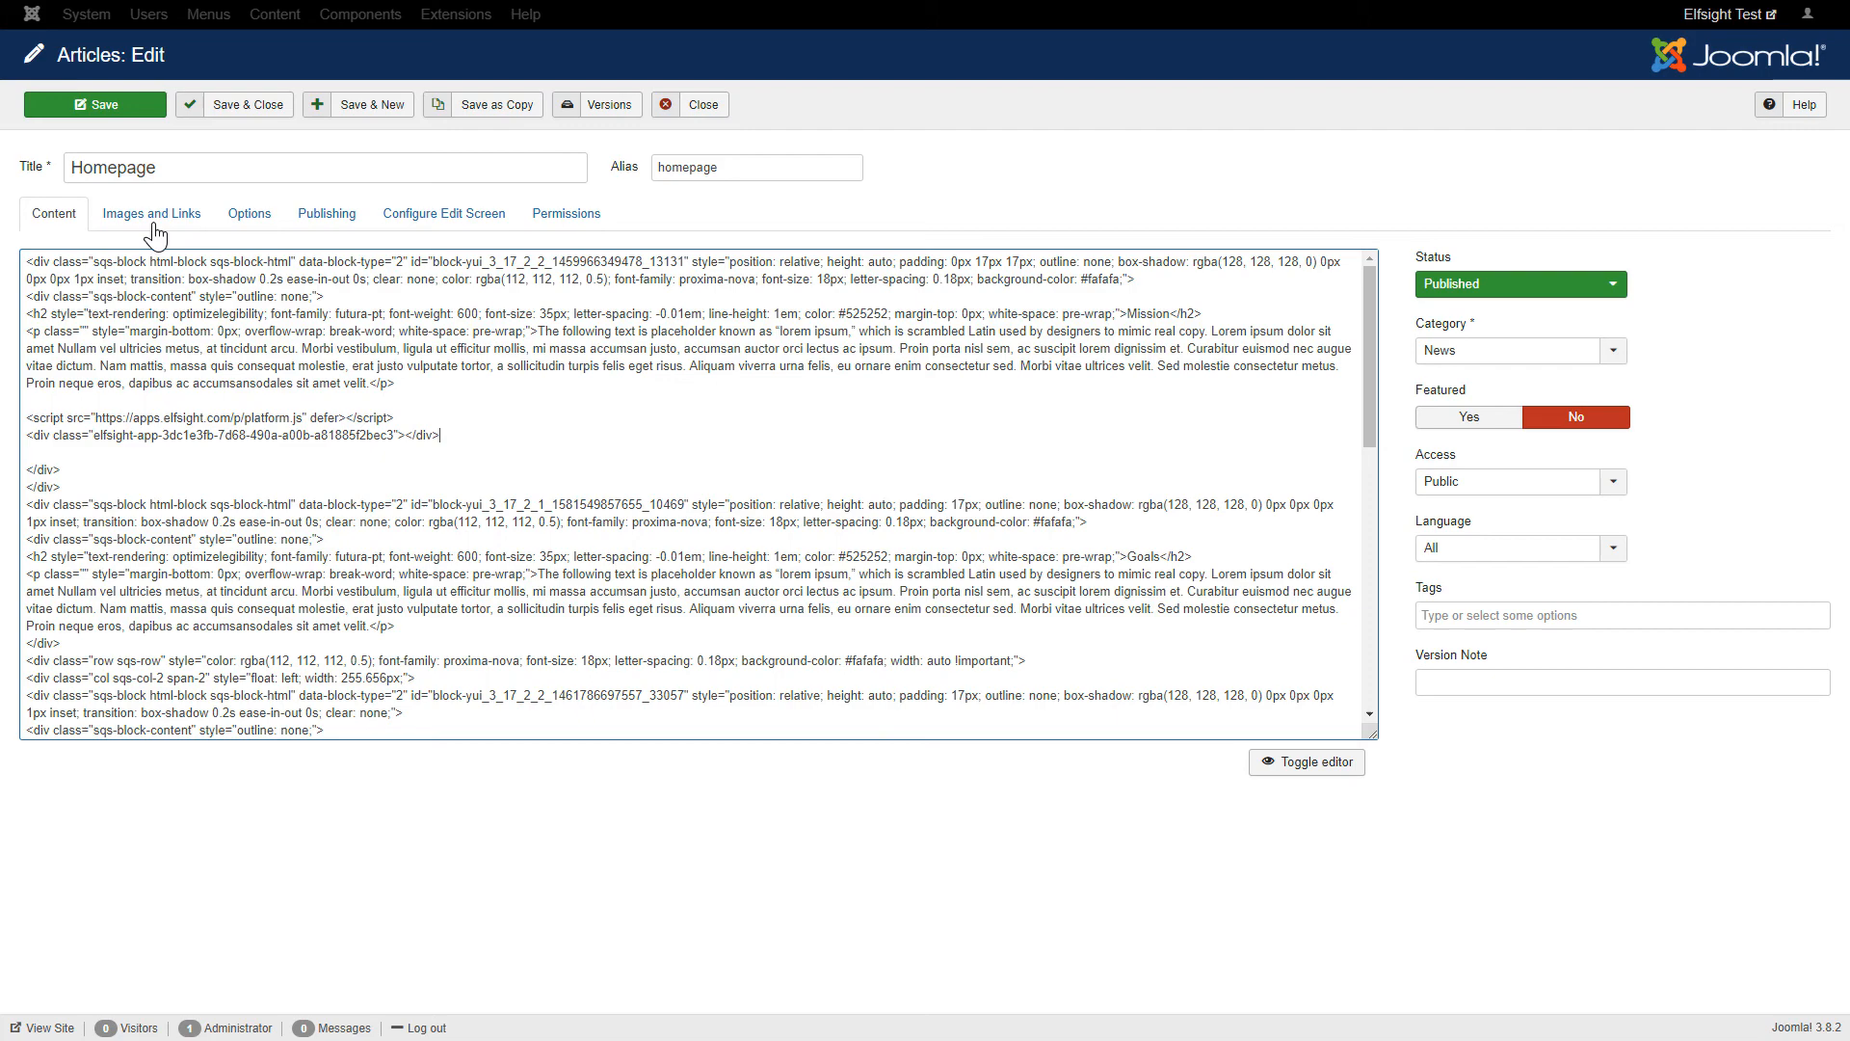
pyautogui.click(94, 104)
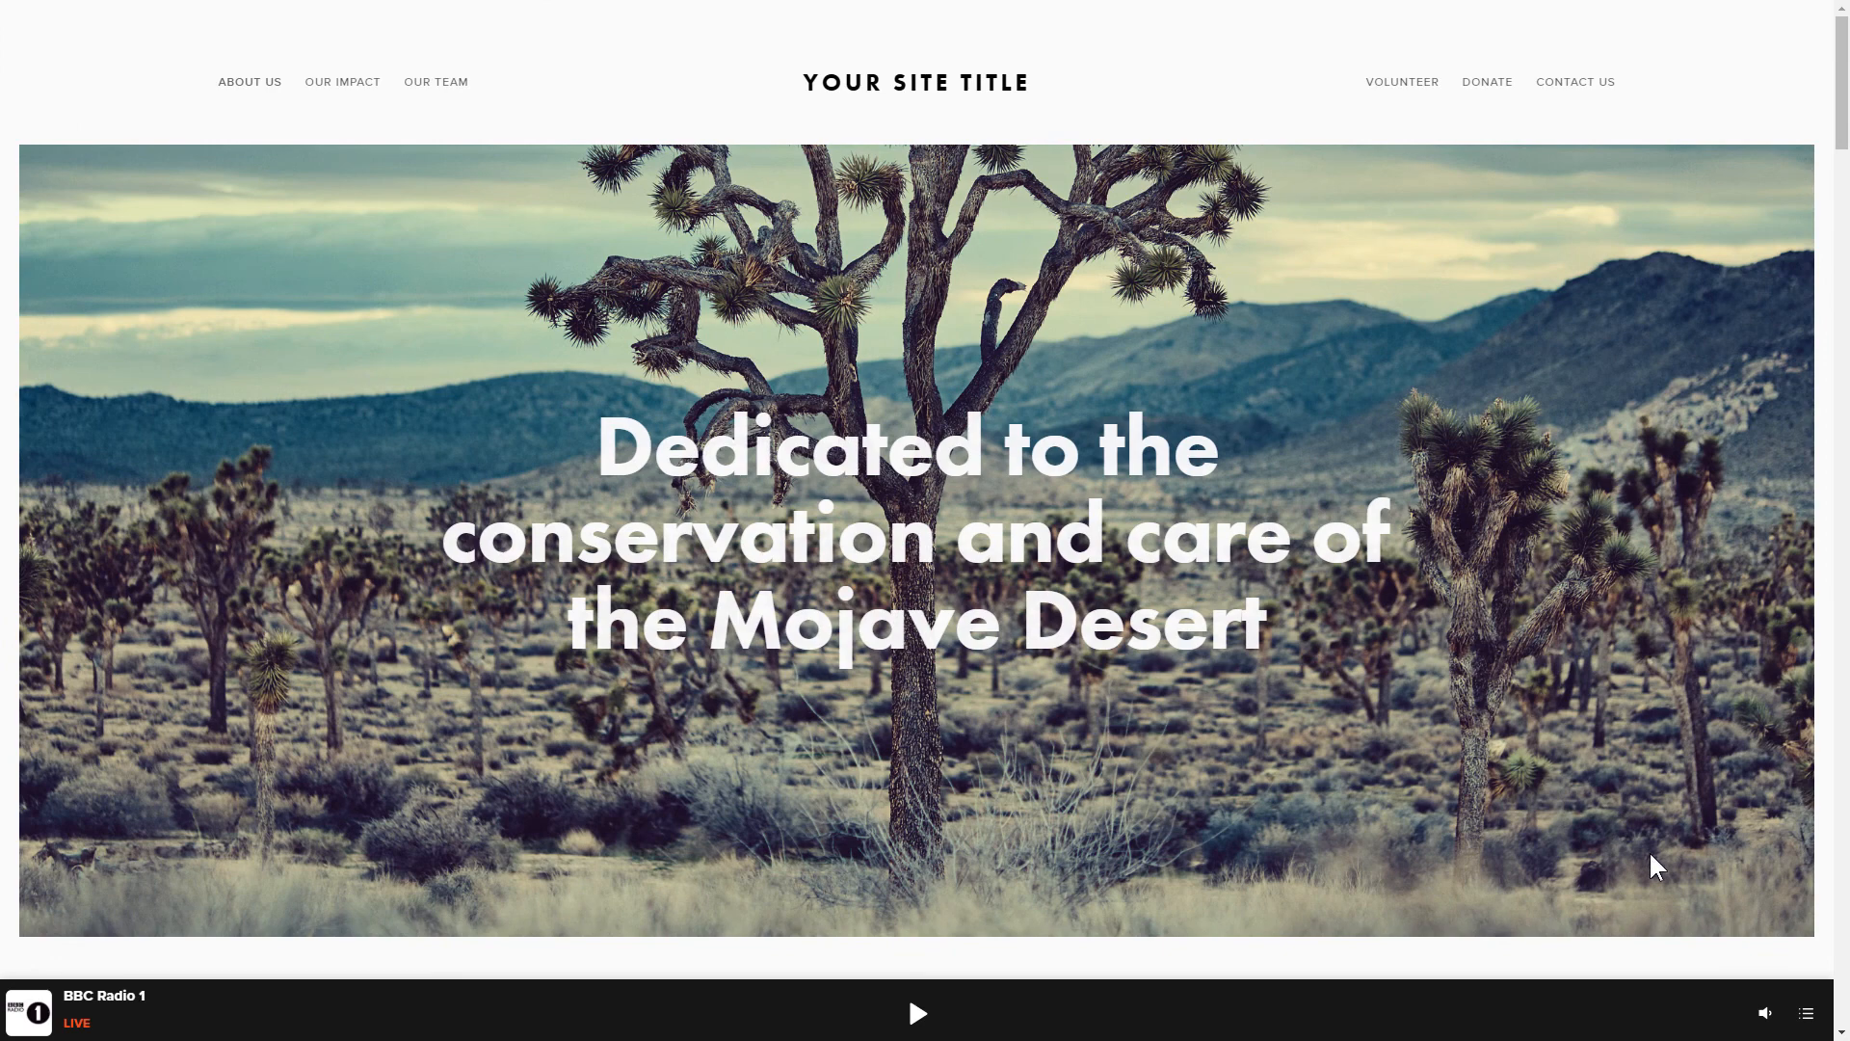
# - Show the eight-station BBC list on the live site's player and play BBC Radio 1
pyautogui.click(1804, 1012)
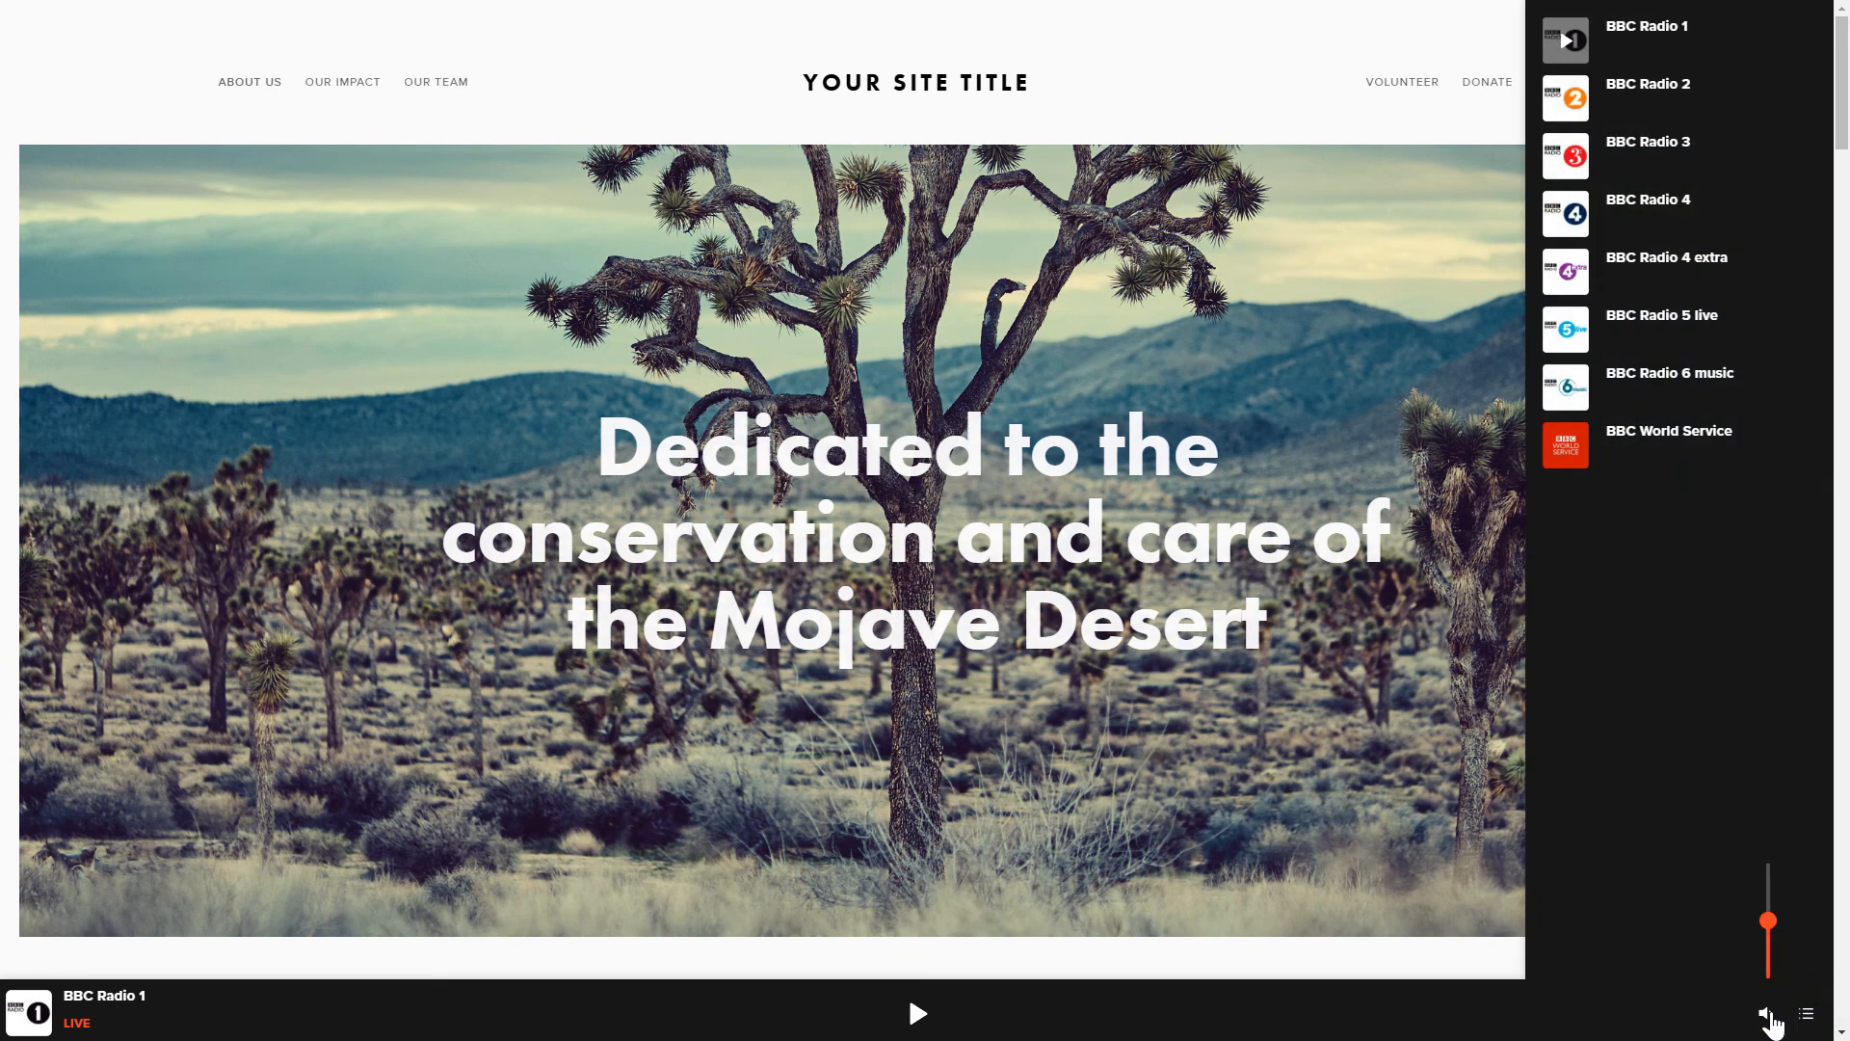
pyautogui.moveTo(1593, 884)
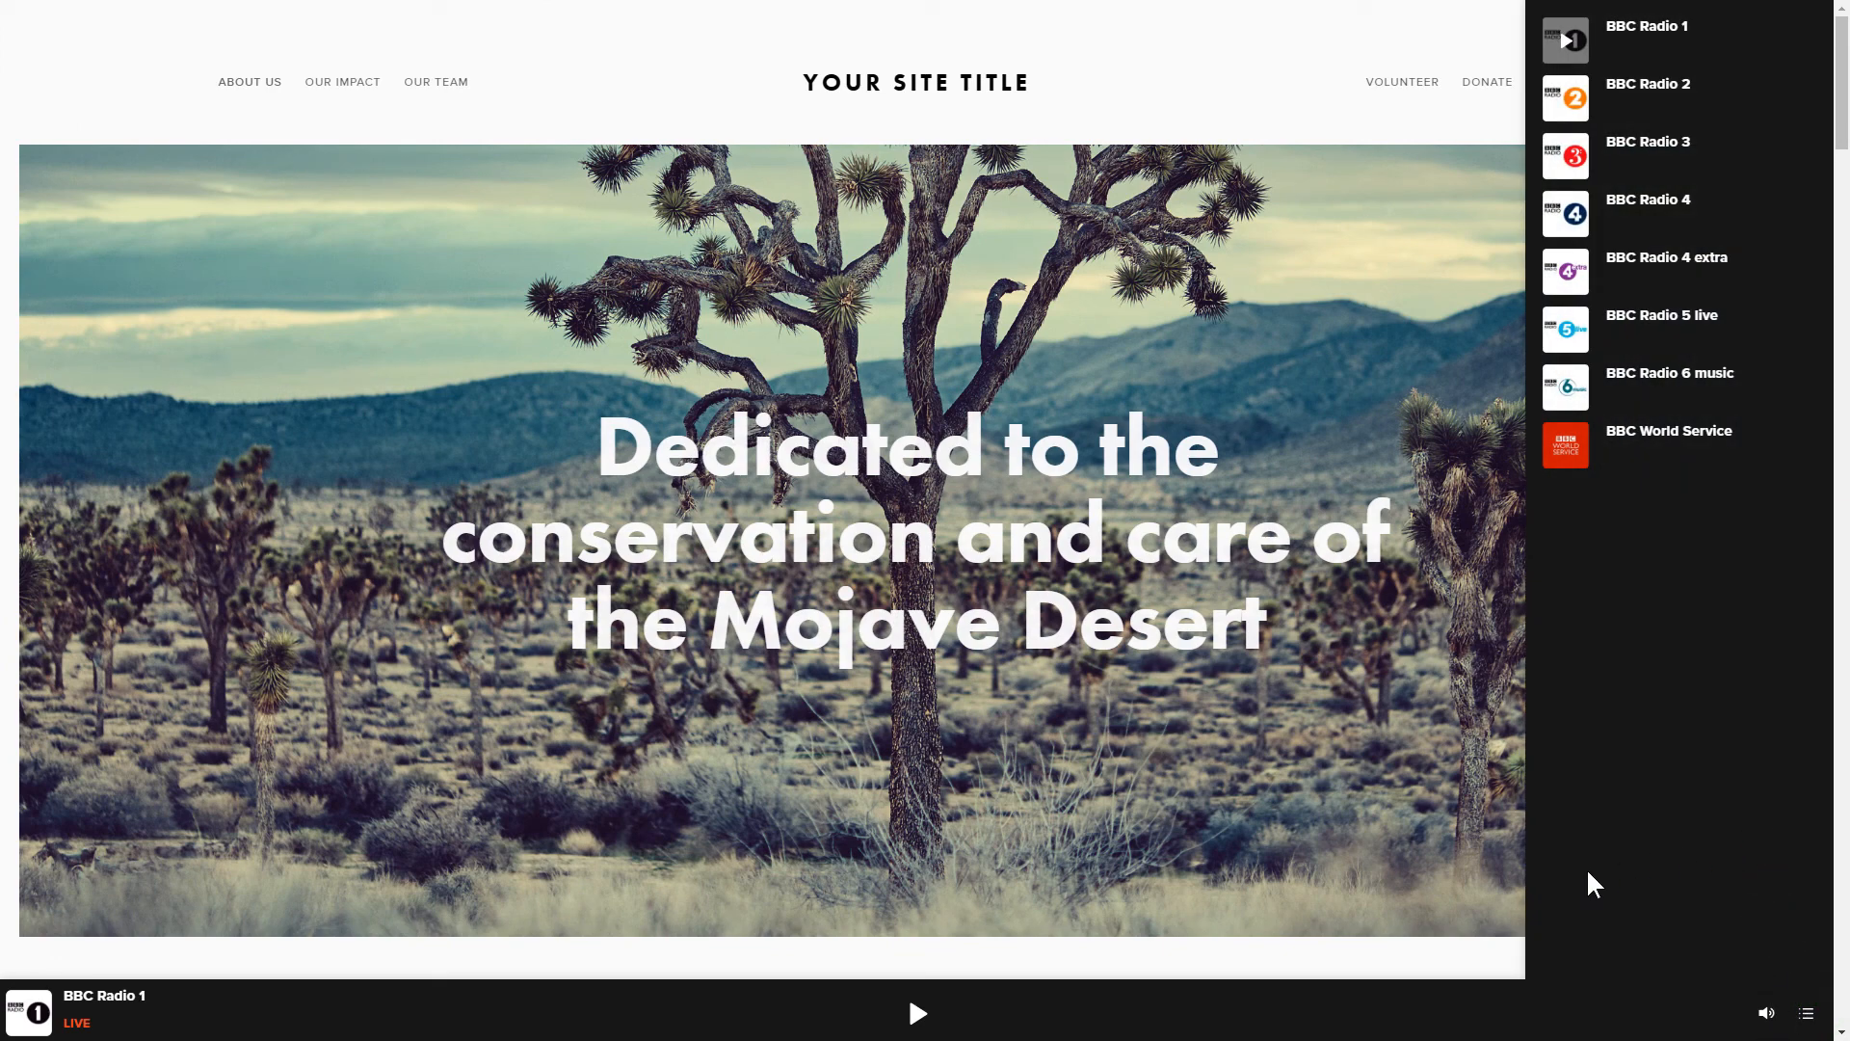
pyautogui.click(916, 1012)
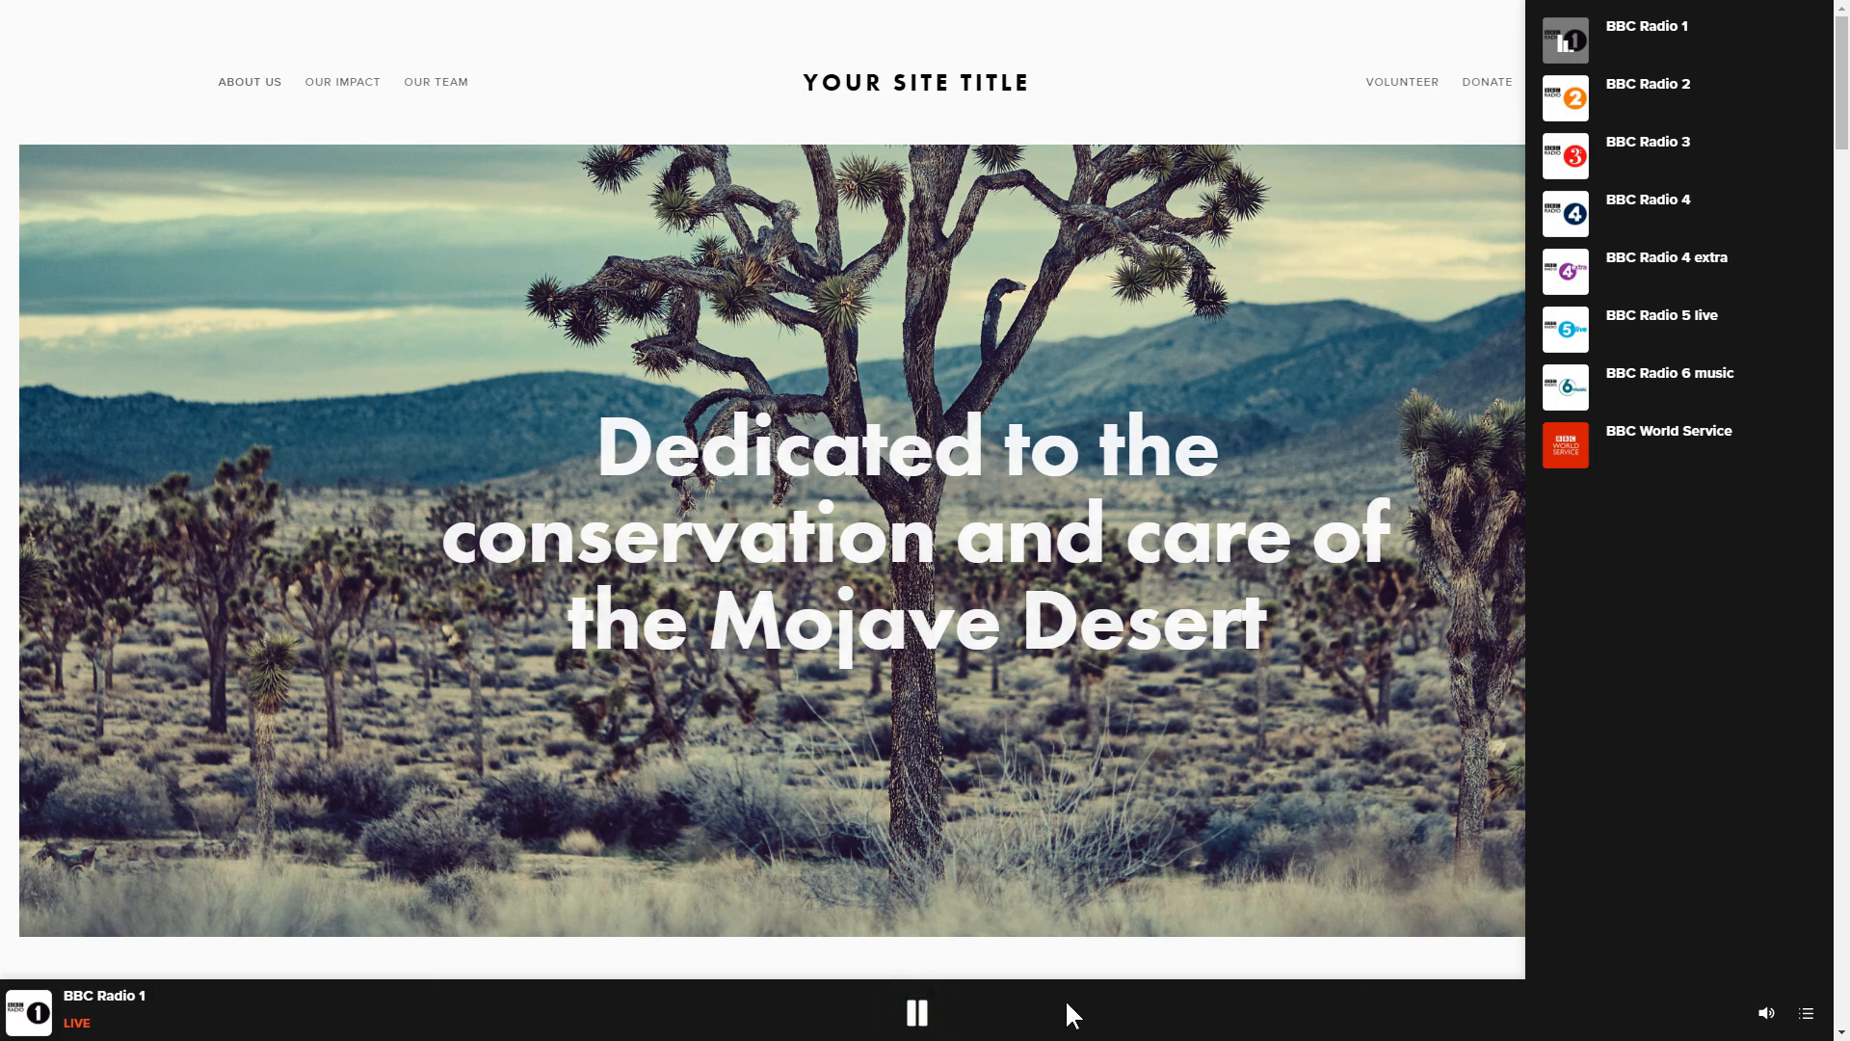